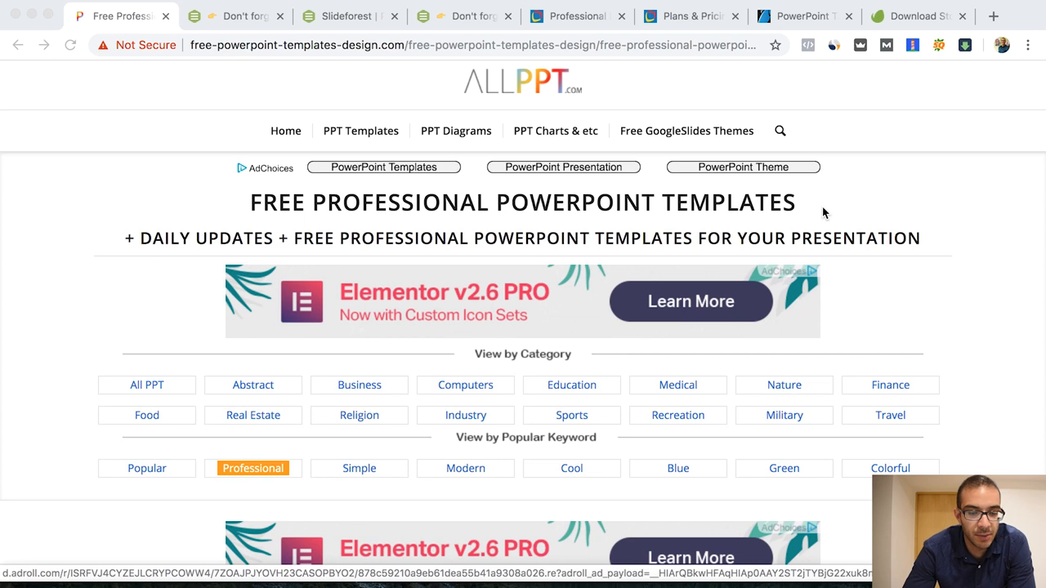
mouse_move(36, 201)
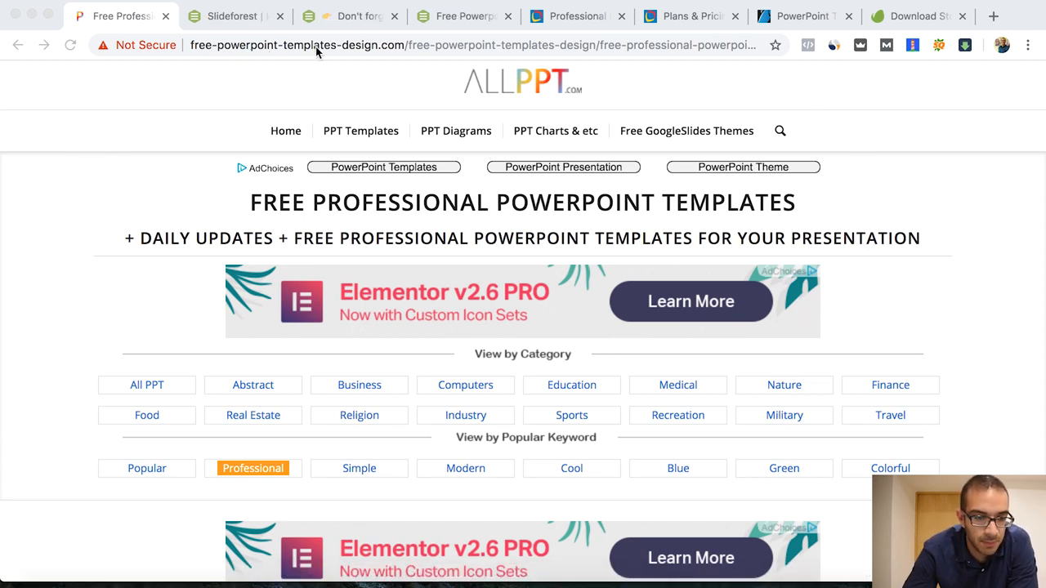
mouse_move(142, 222)
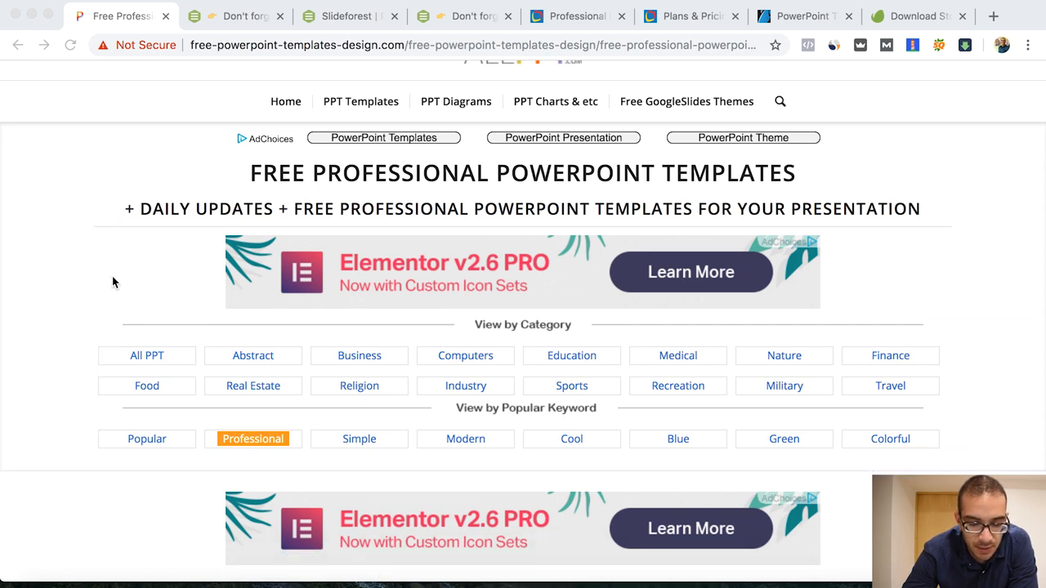
Scroll through the Double Exposure Business template's slides to look them over.
scroll(down, 3)
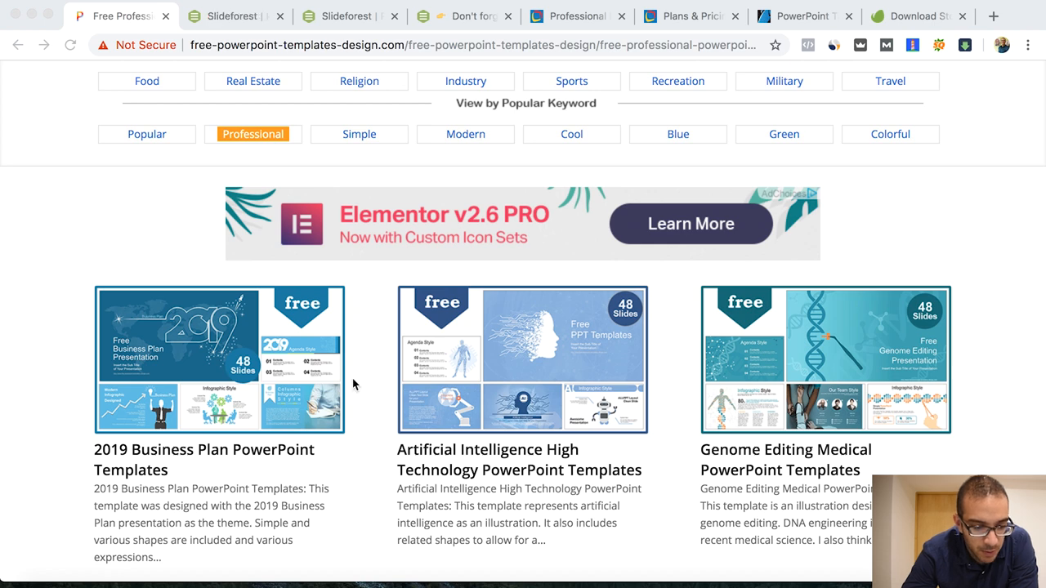
scroll(down, 3)
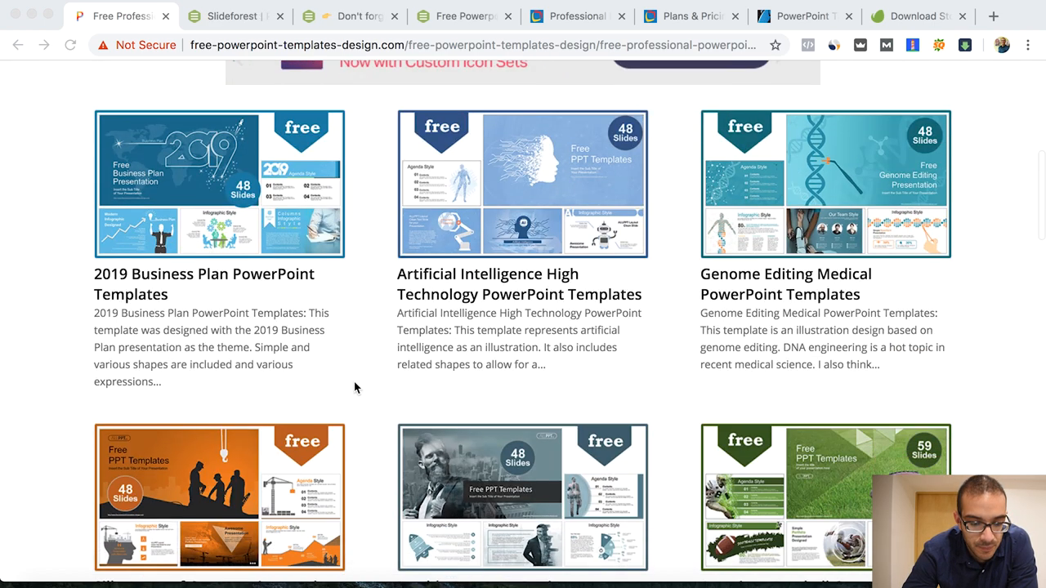
scroll(up, 3)
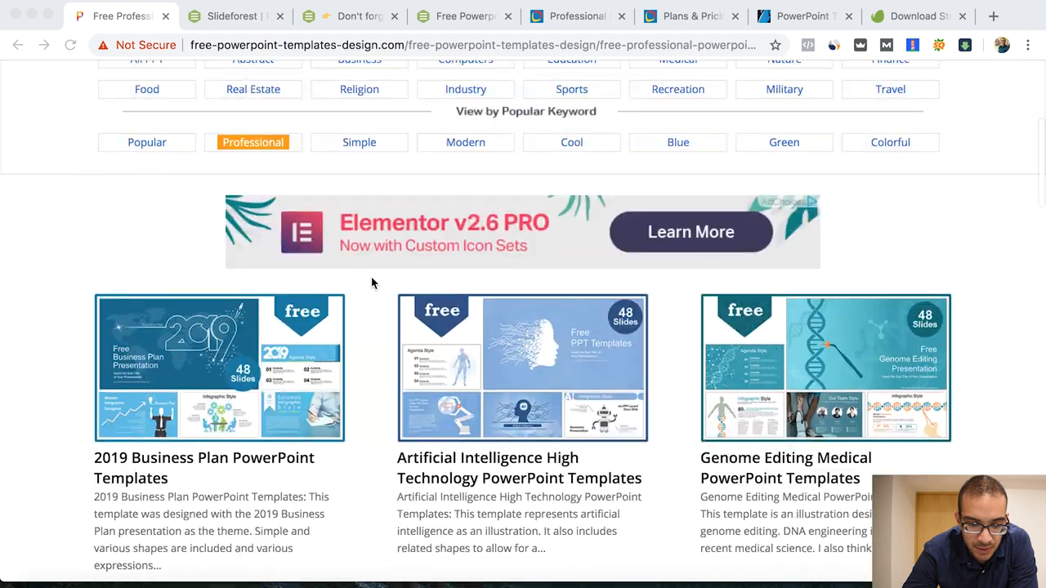
scroll(down, 3)
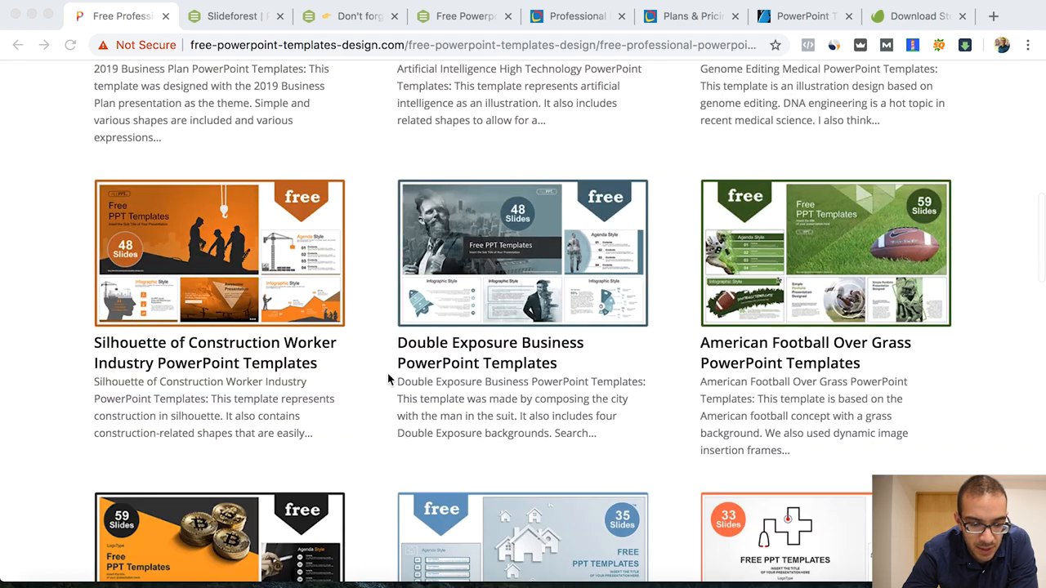
scroll(down, 3)
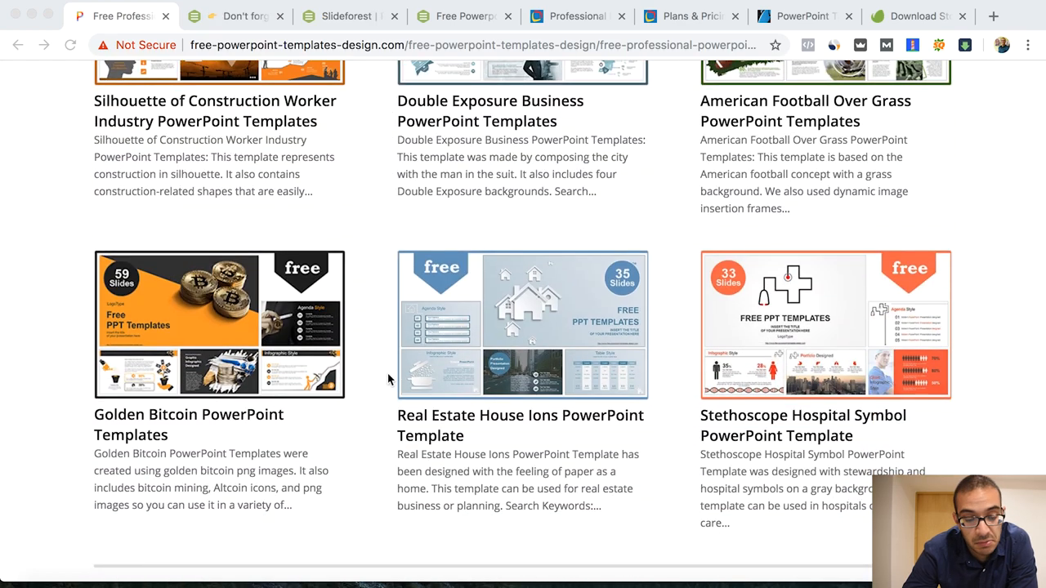
scroll(down, 3)
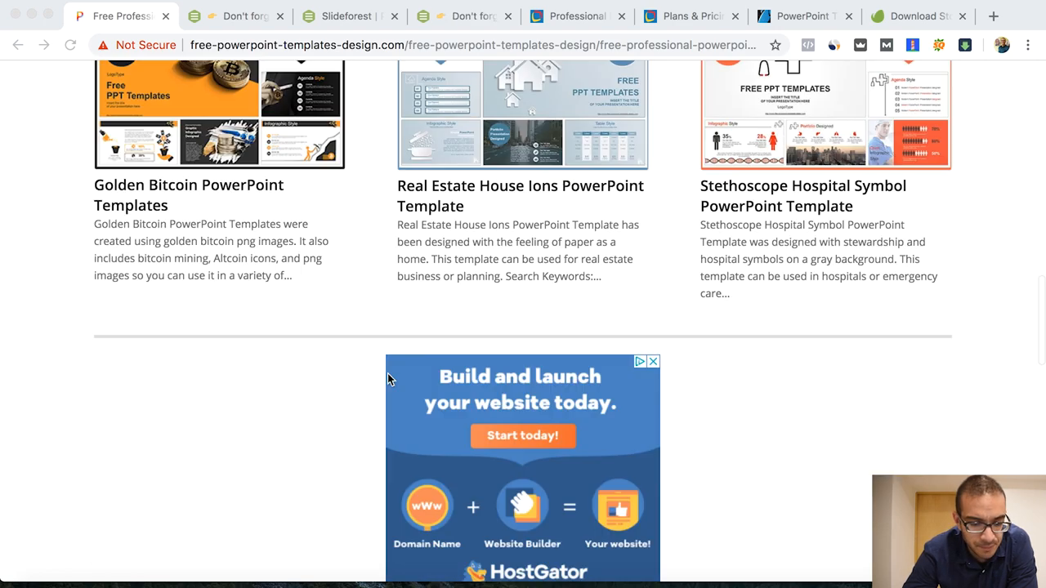
scroll(up, 3)
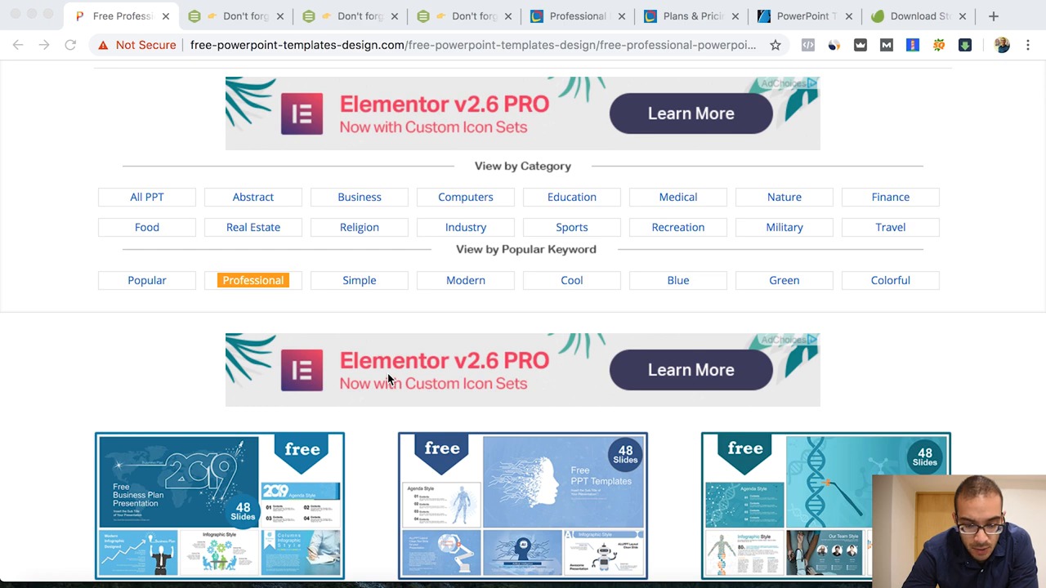
scroll(down, 3)
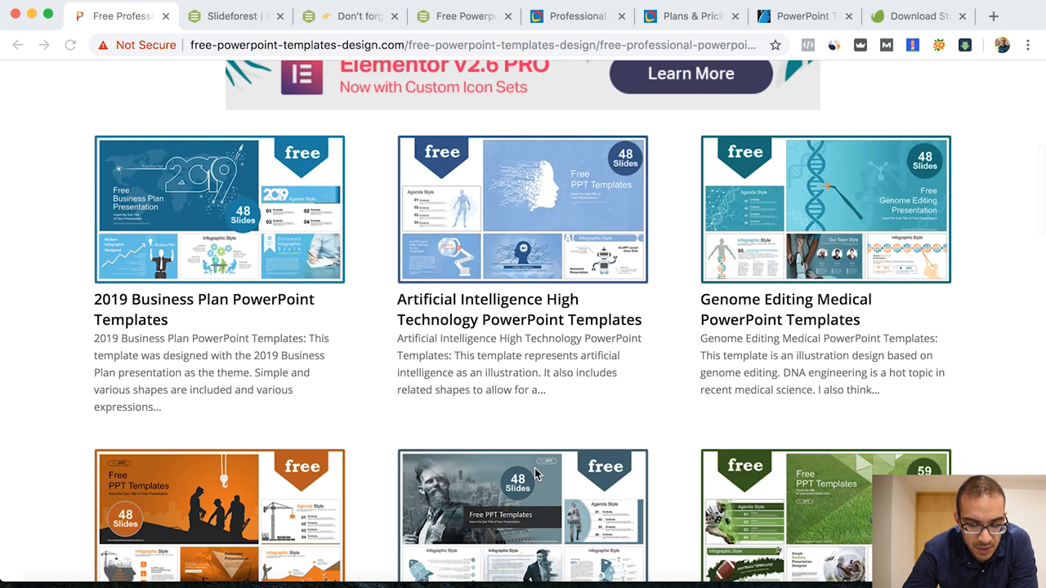
scroll(down, 3)
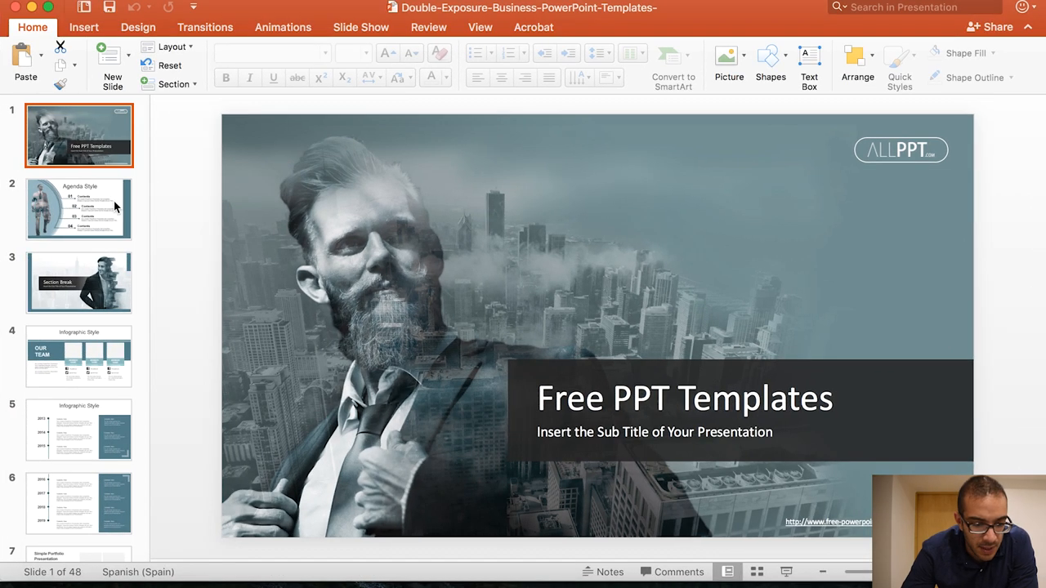
mouse_move(114, 206)
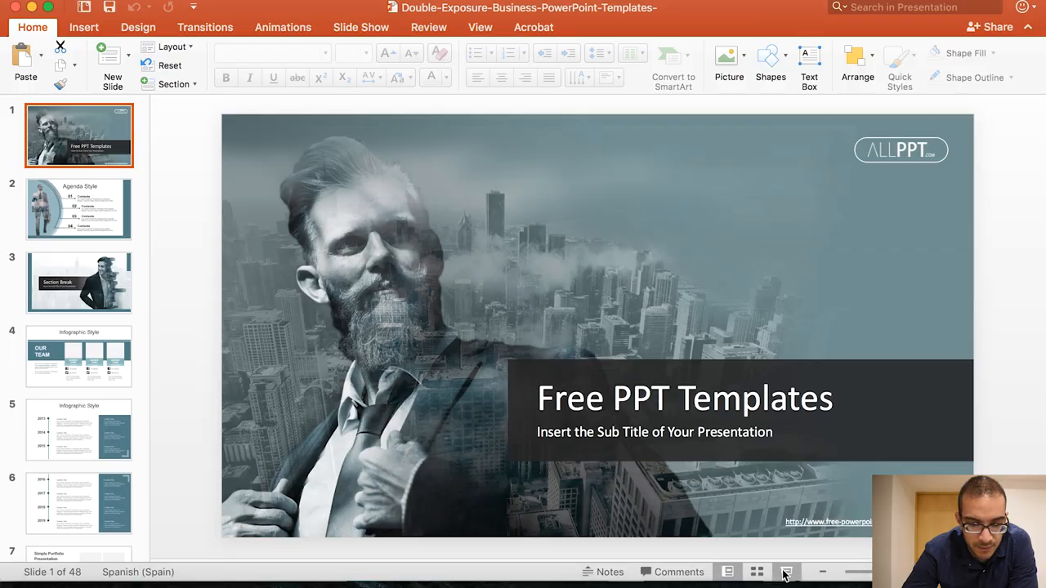
Present the template full screen and advance to the Infographic Style slide.
click(785, 572)
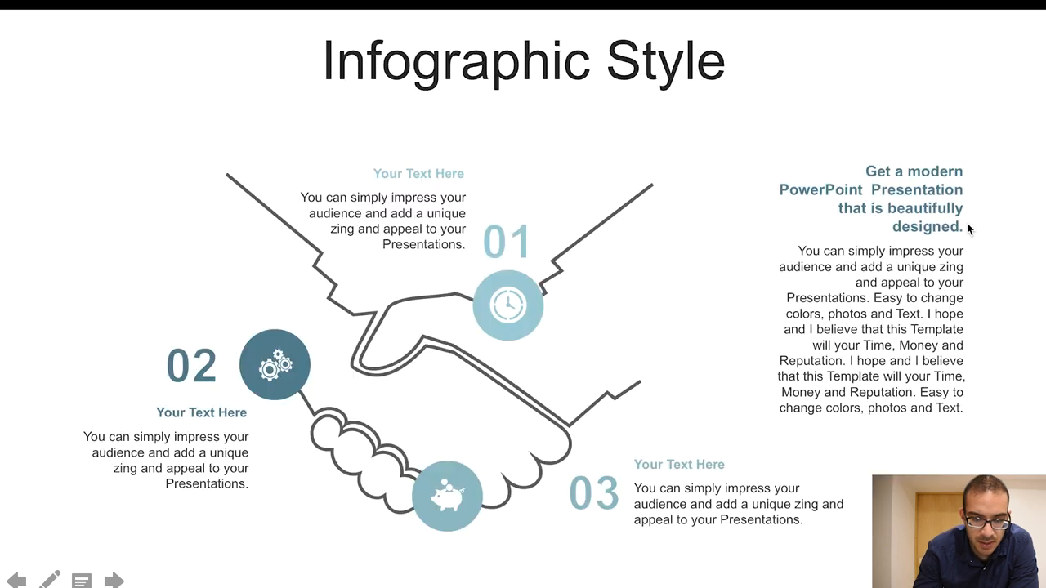
mouse_move(820, 334)
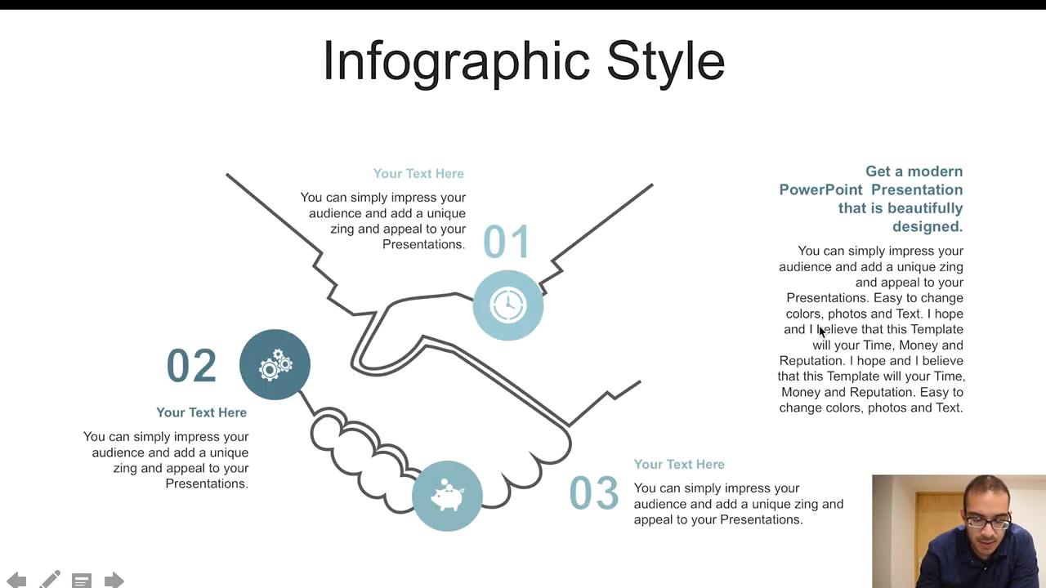
click(108, 578)
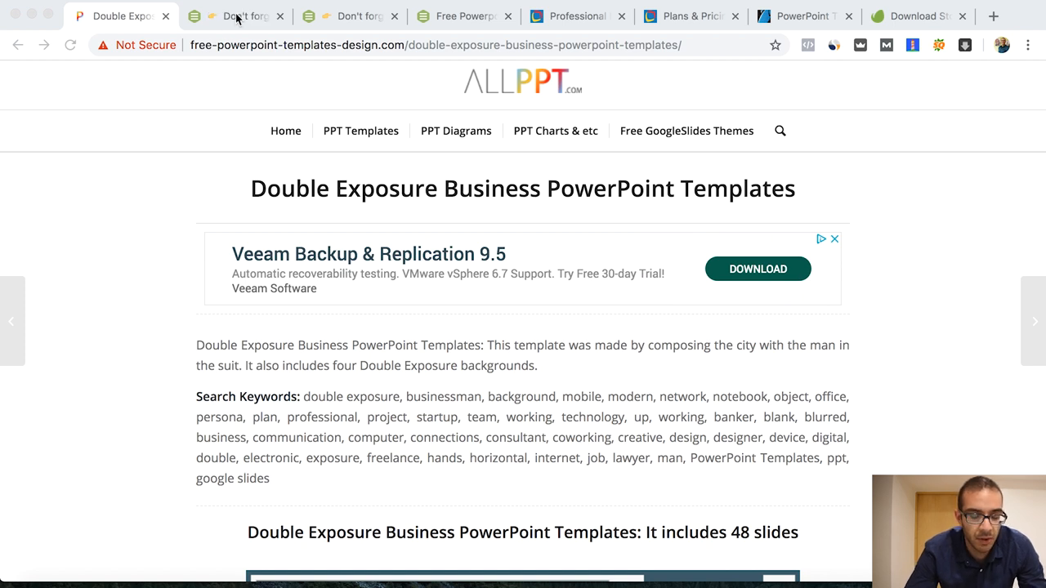
Bring up the Slideforest home page and browse its paid PowerPoint bundles.
click(237, 17)
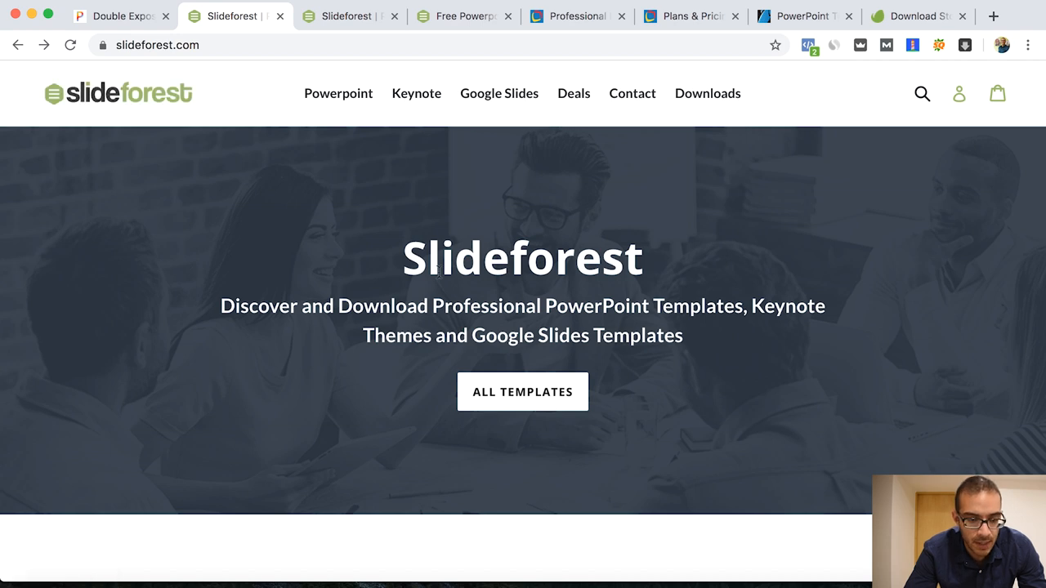
scroll(down, 3)
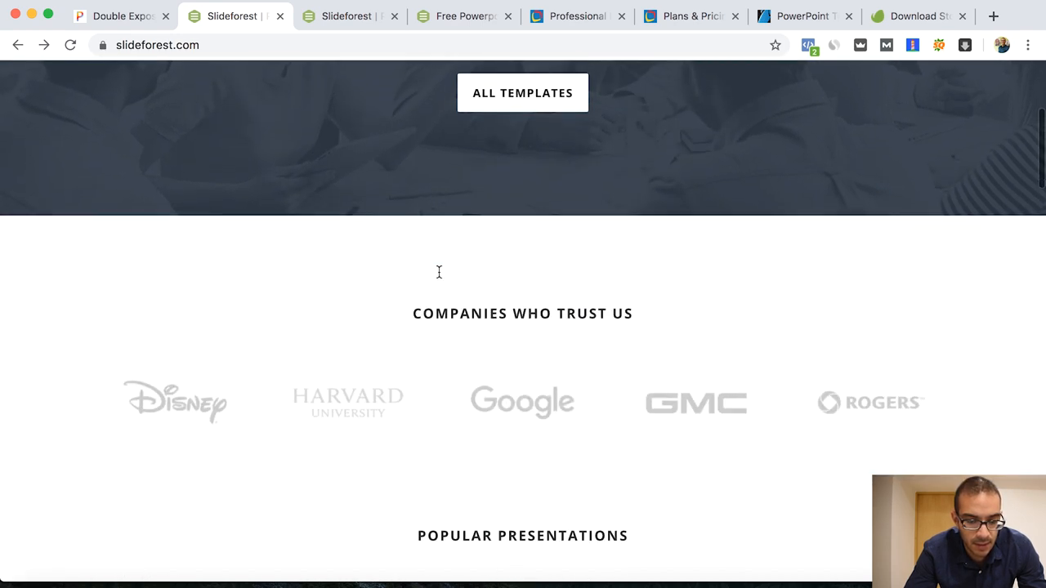
scroll(down, 3)
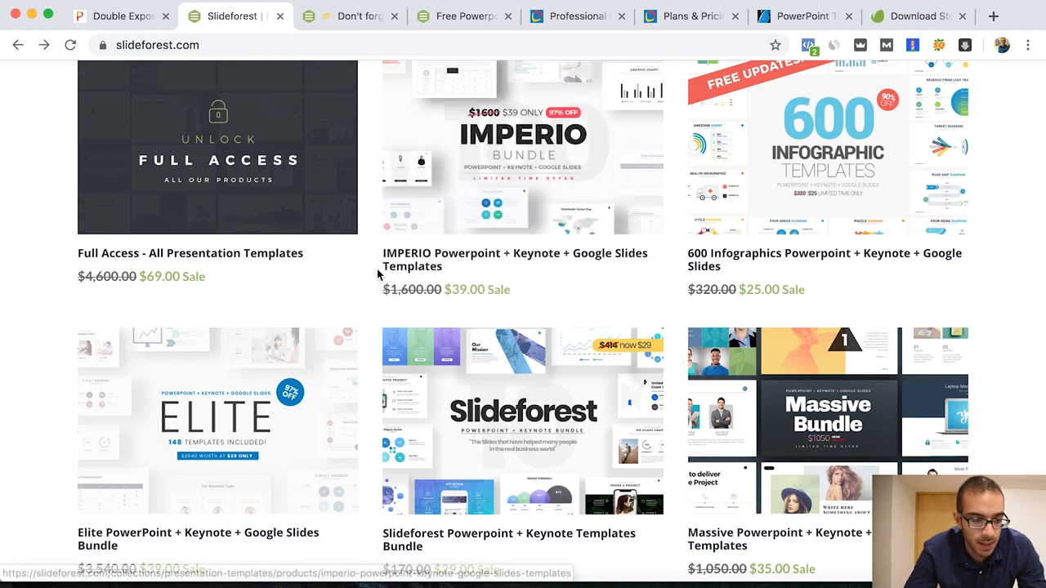
scroll(down, 3)
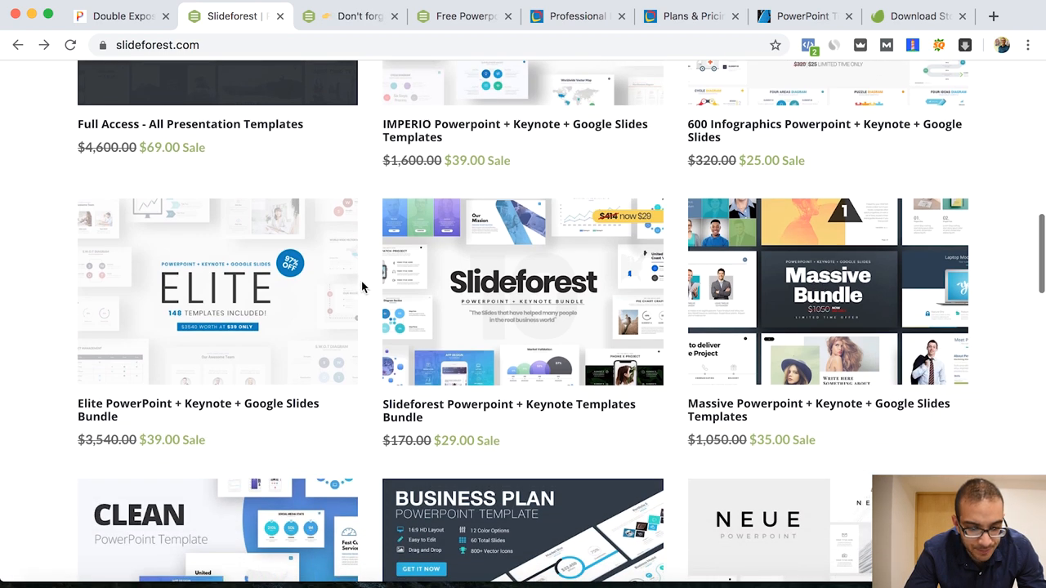
scroll(up, 3)
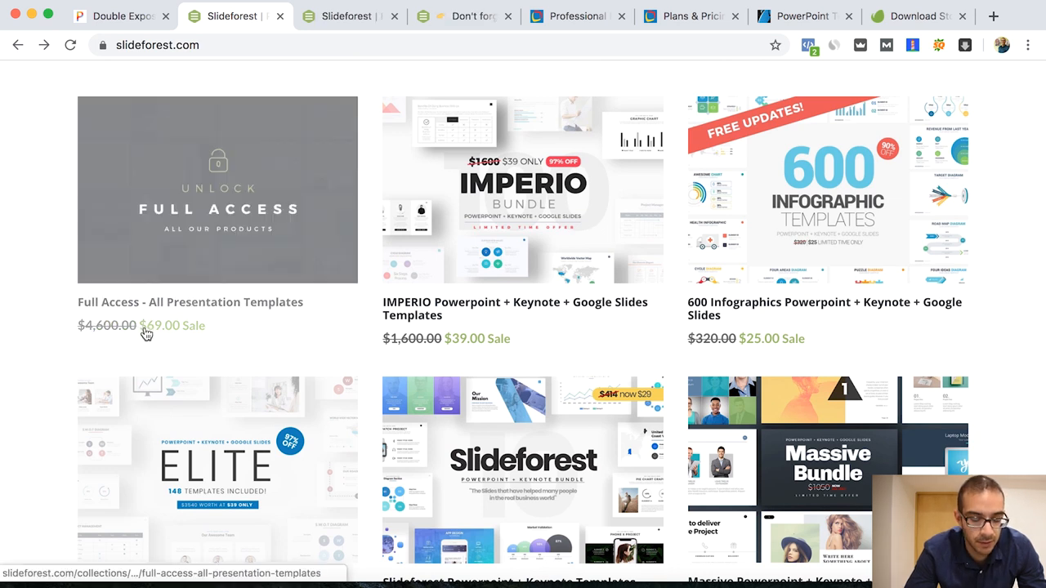
mouse_move(305, 296)
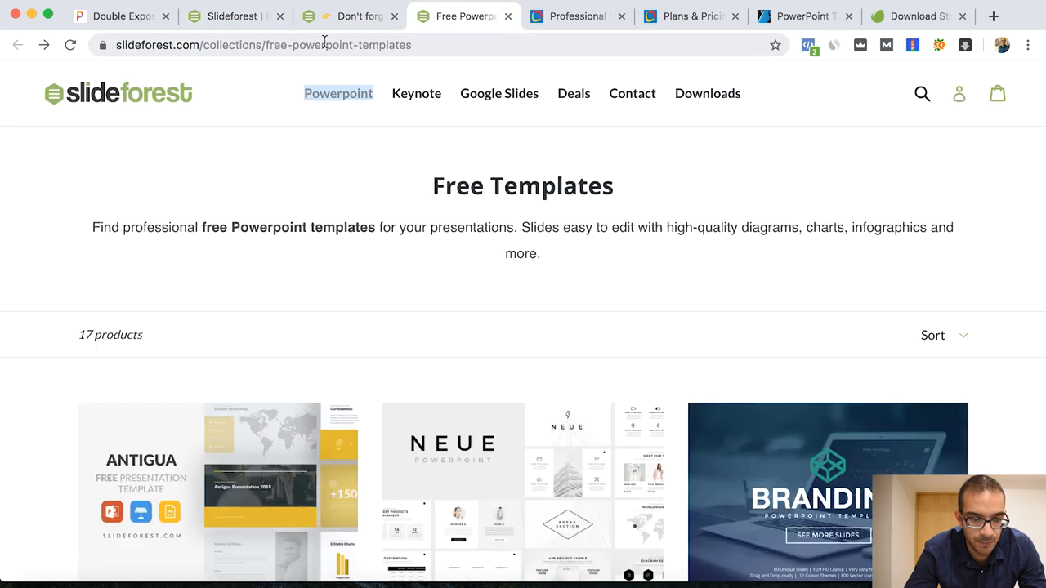
mouse_move(376, 46)
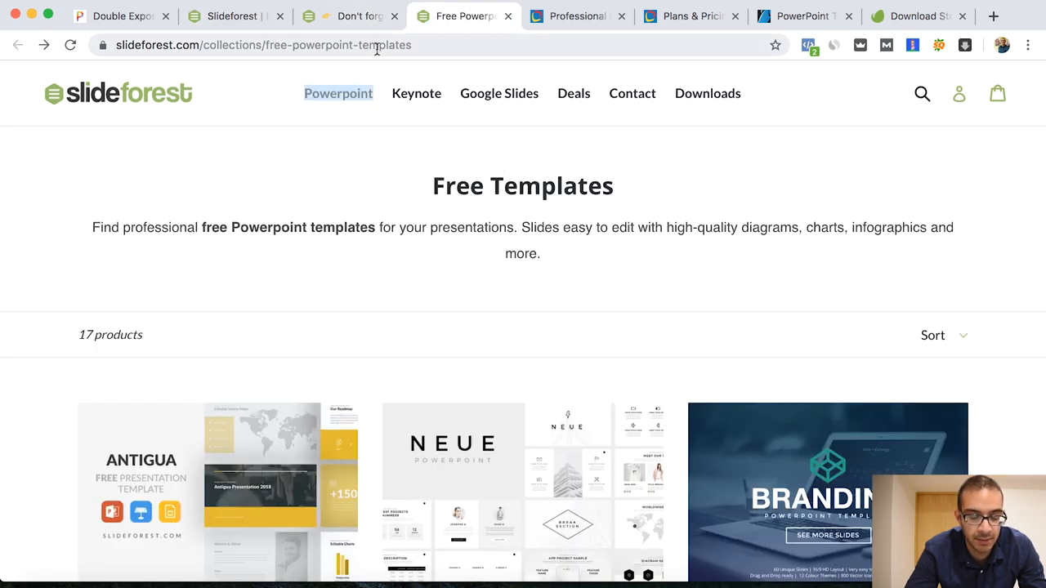
Browse Slideforest's free PowerPoint templates collection of 17 products.
scroll(down, 3)
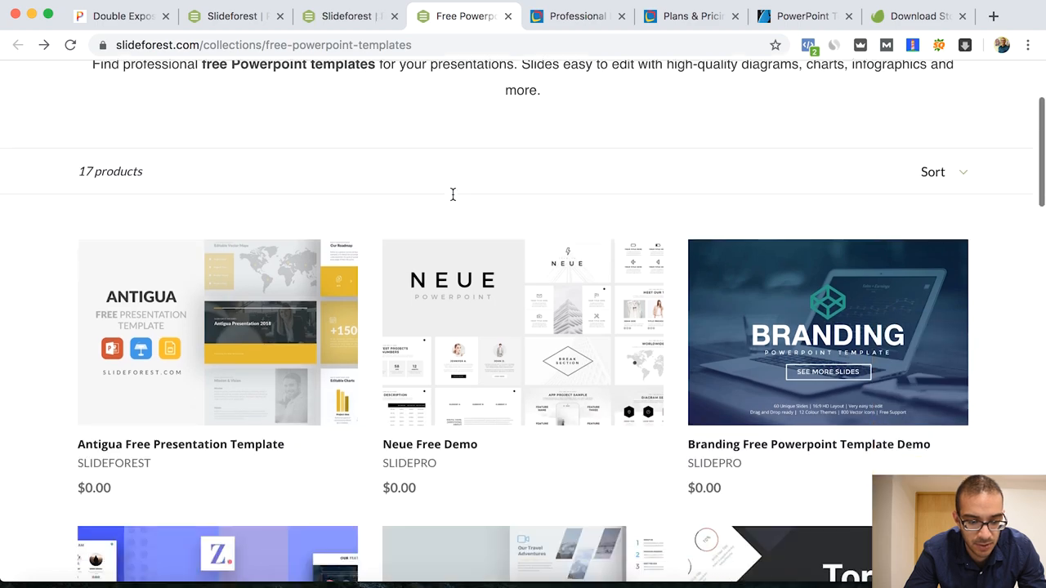
scroll(down, 3)
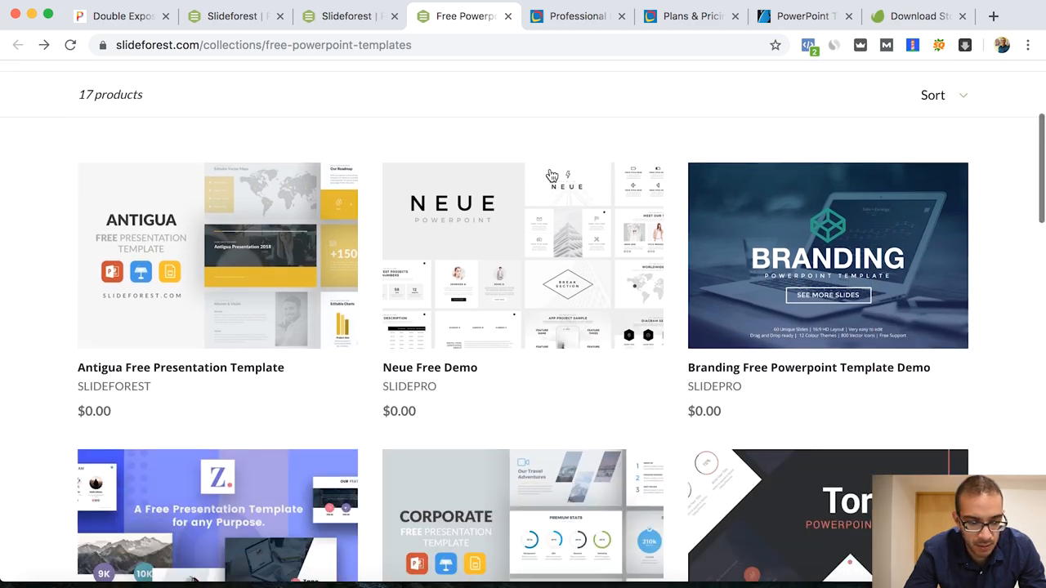
scroll(down, 3)
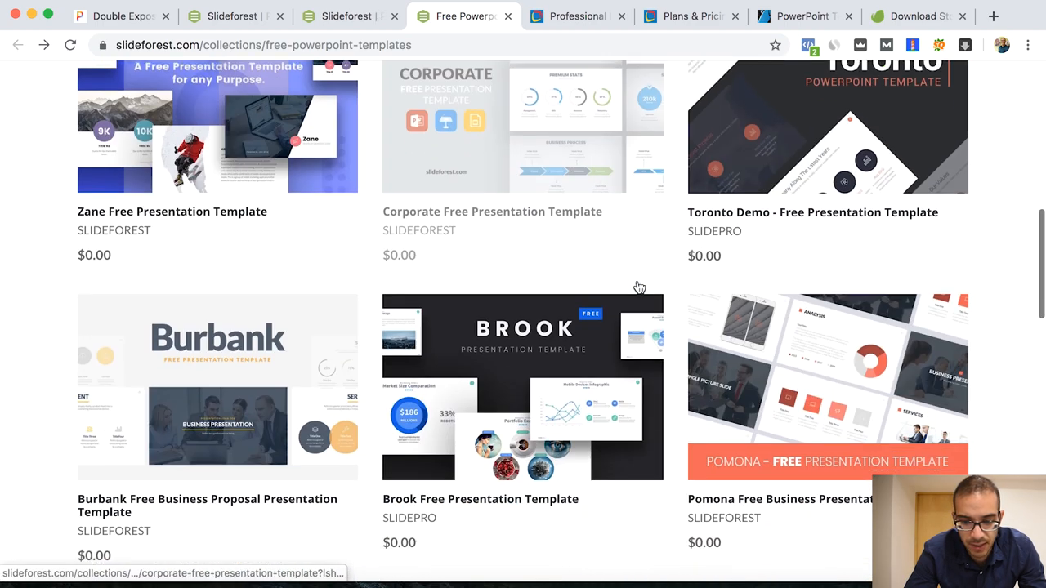
scroll(down, 3)
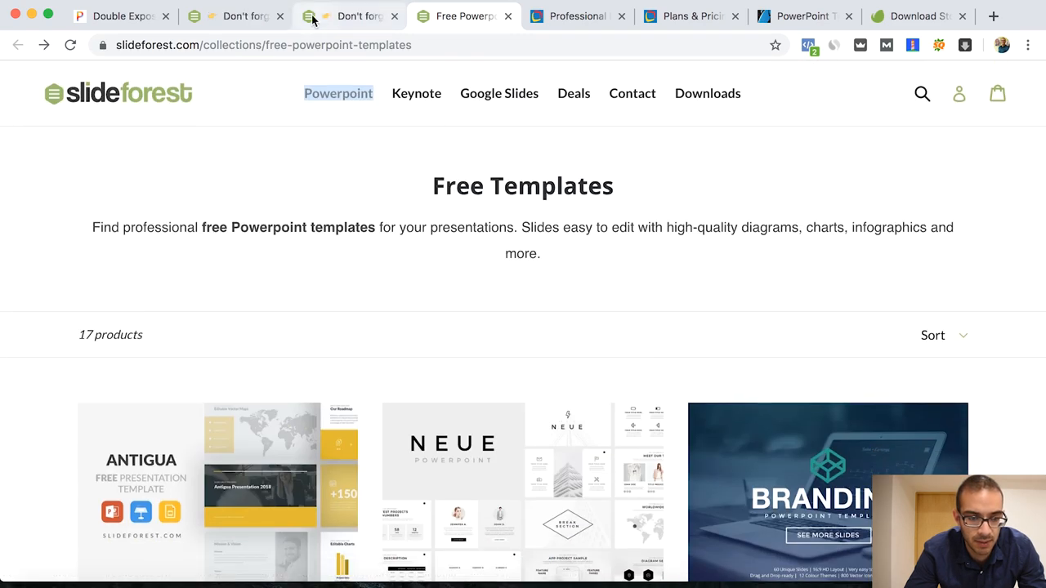
Browse Slideforest's full PowerPoint templates collection from its home page.
click(118, 91)
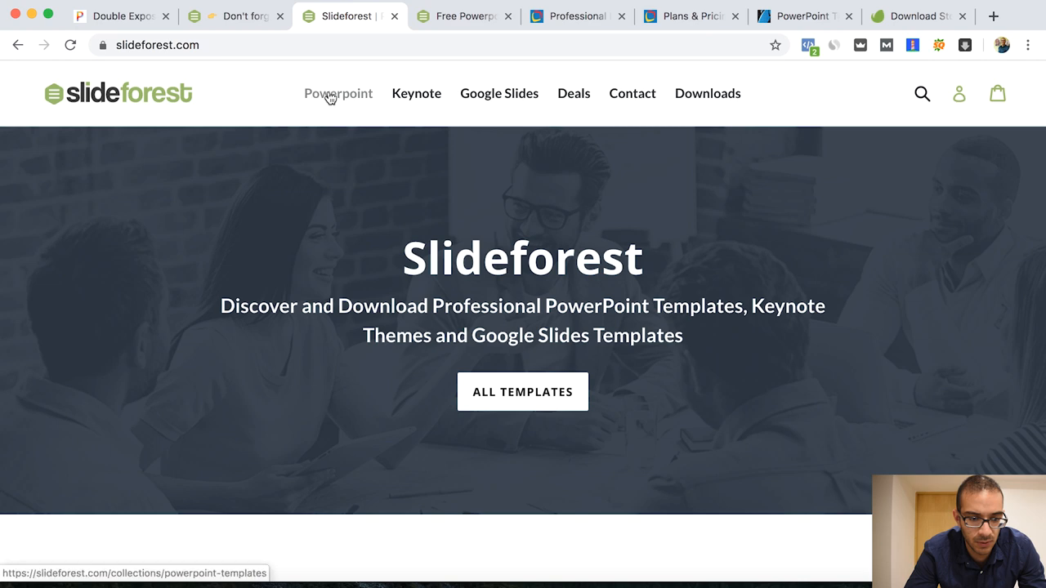
click(337, 93)
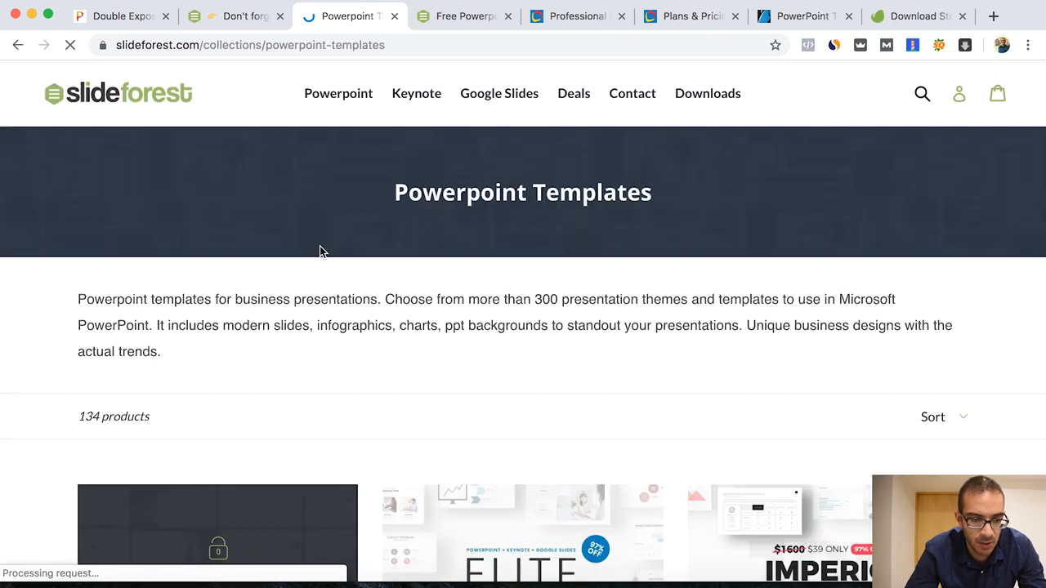
scroll(down, 3)
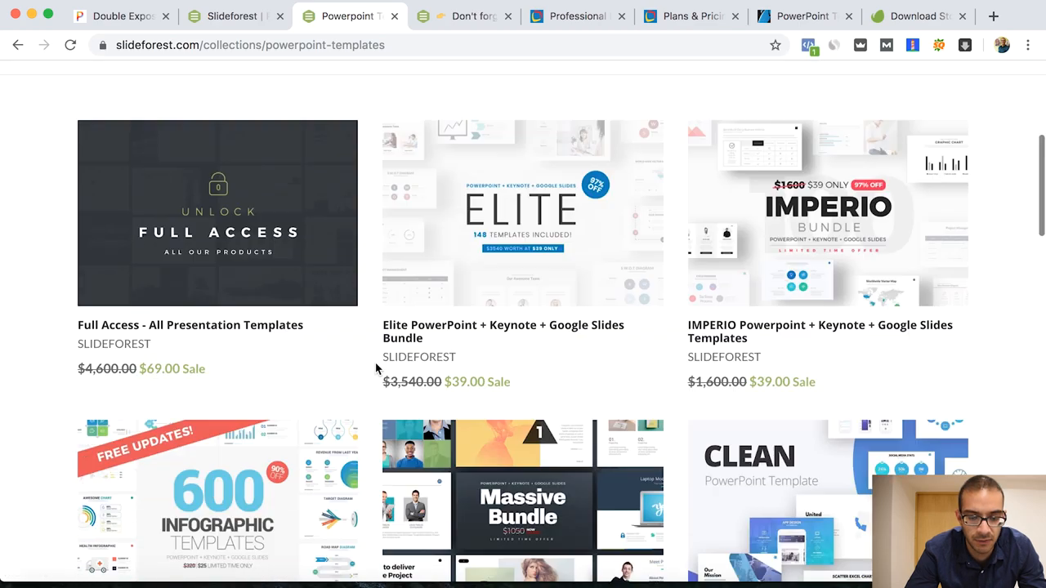
scroll(down, 3)
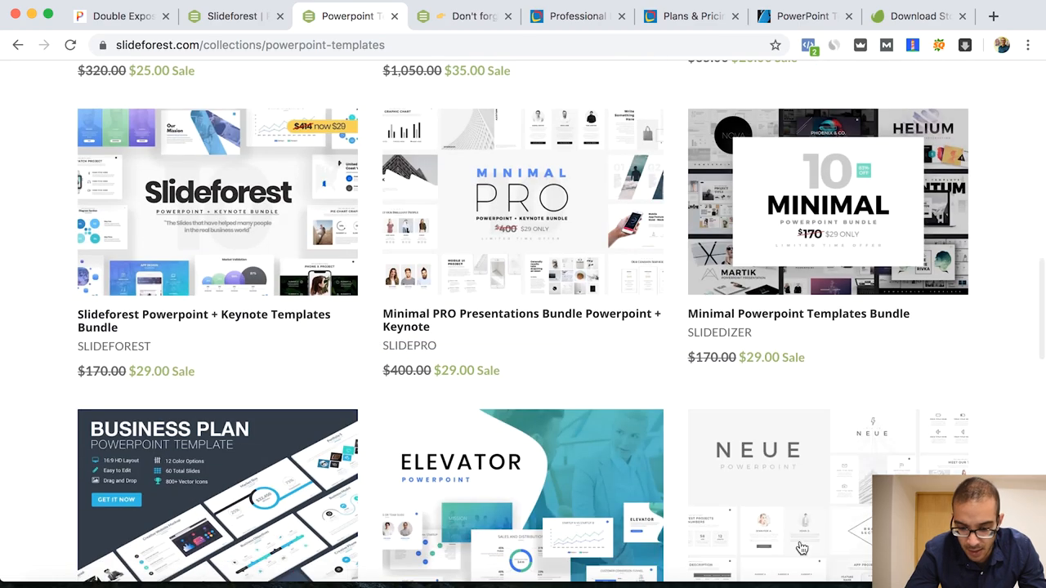
scroll(up, 3)
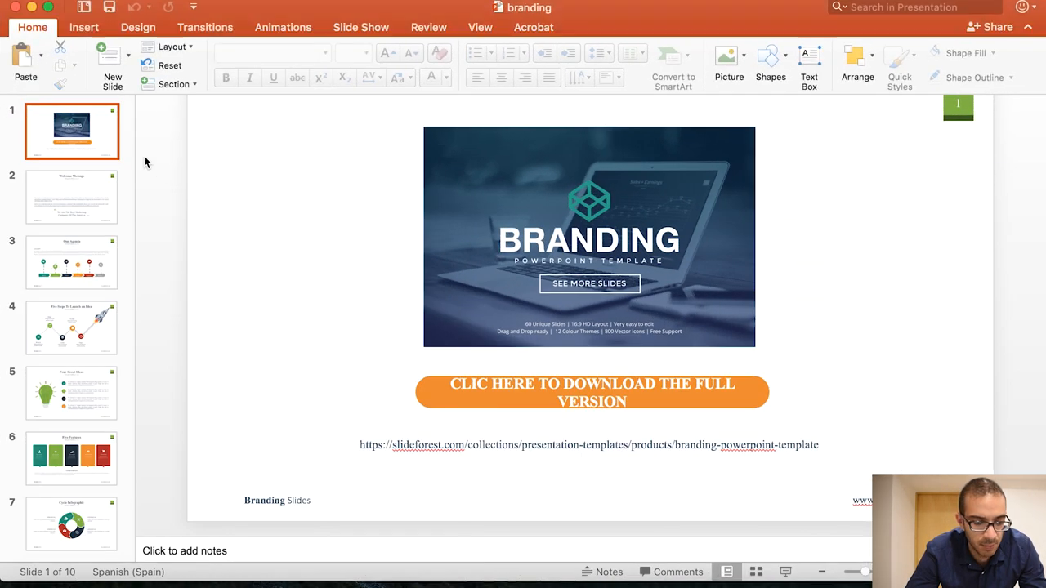
mouse_move(781, 552)
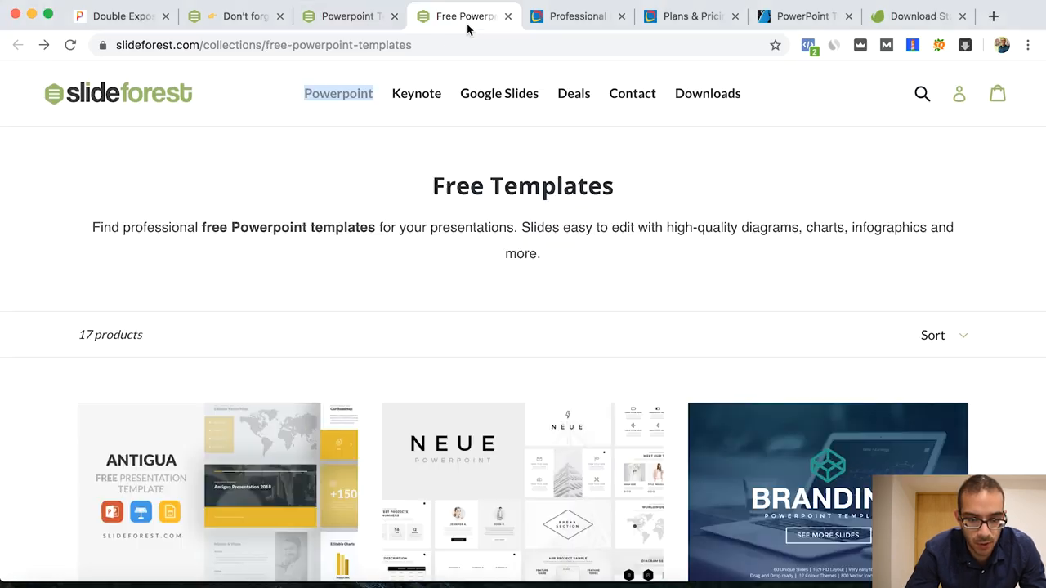
Switch to SlideModel's home page and browse its Featured Templates gallery.
click(577, 16)
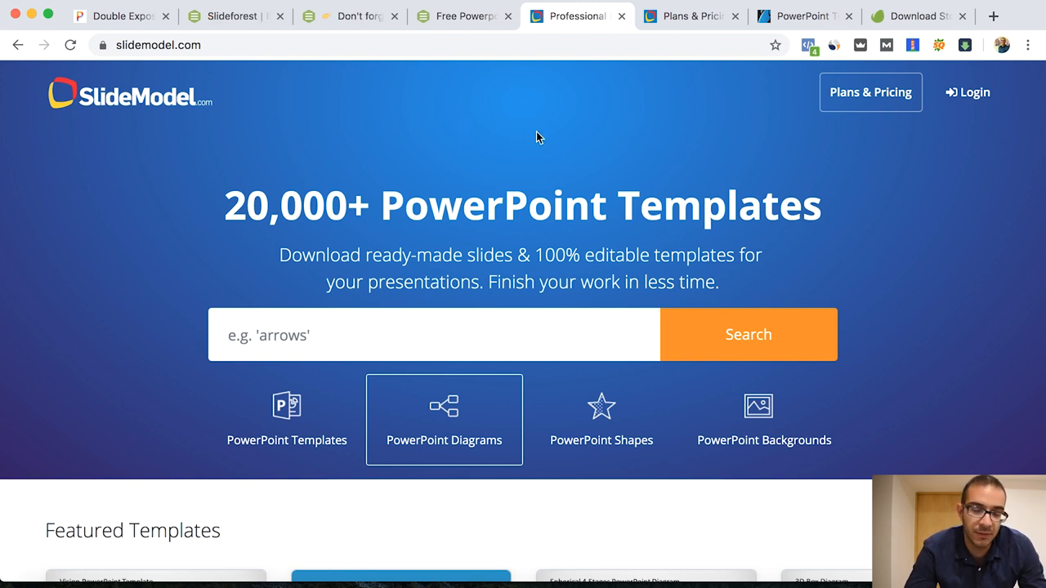
mouse_move(572, 75)
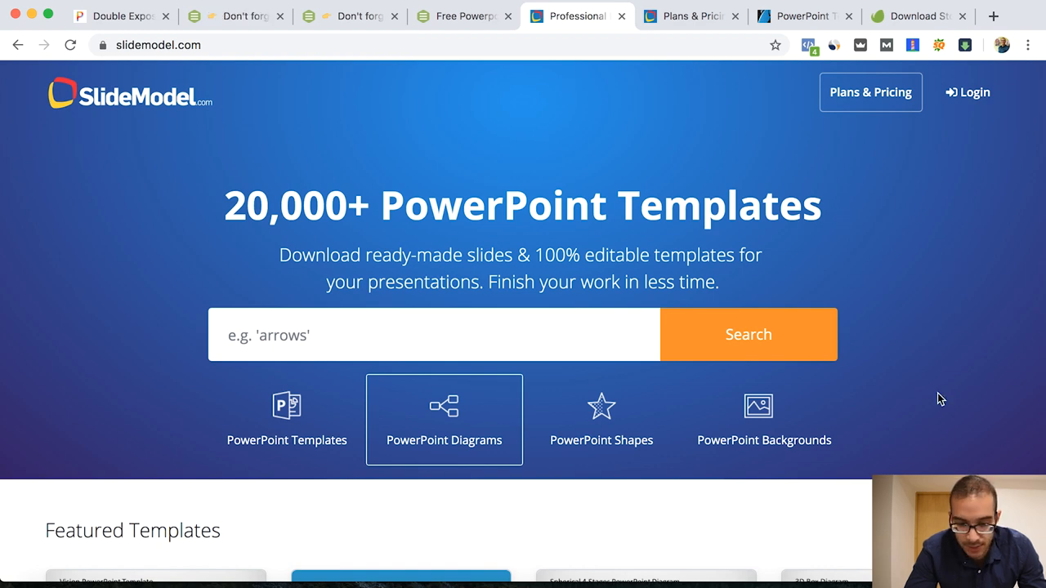
scroll(down, 3)
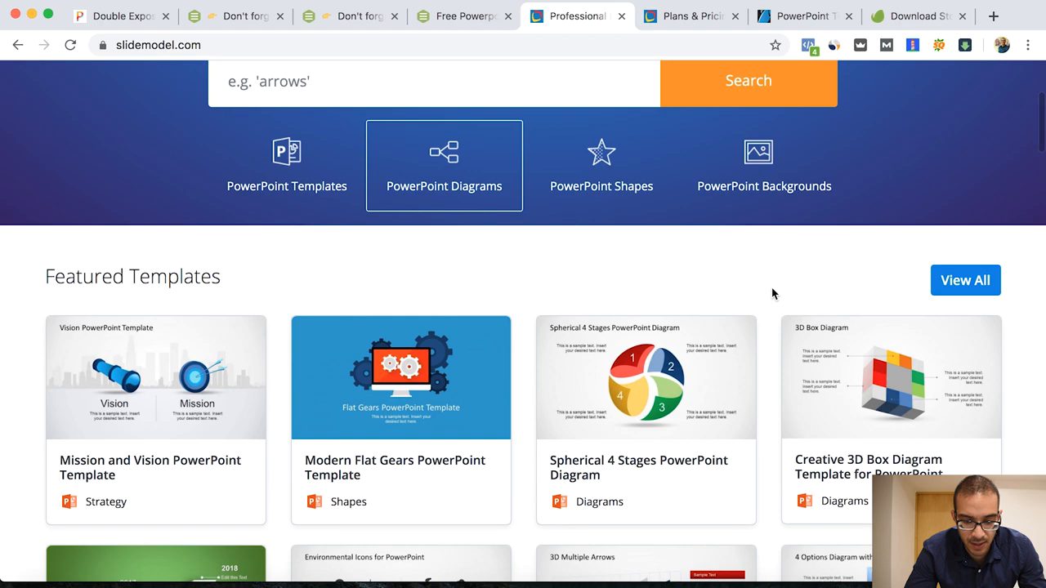
scroll(down, 3)
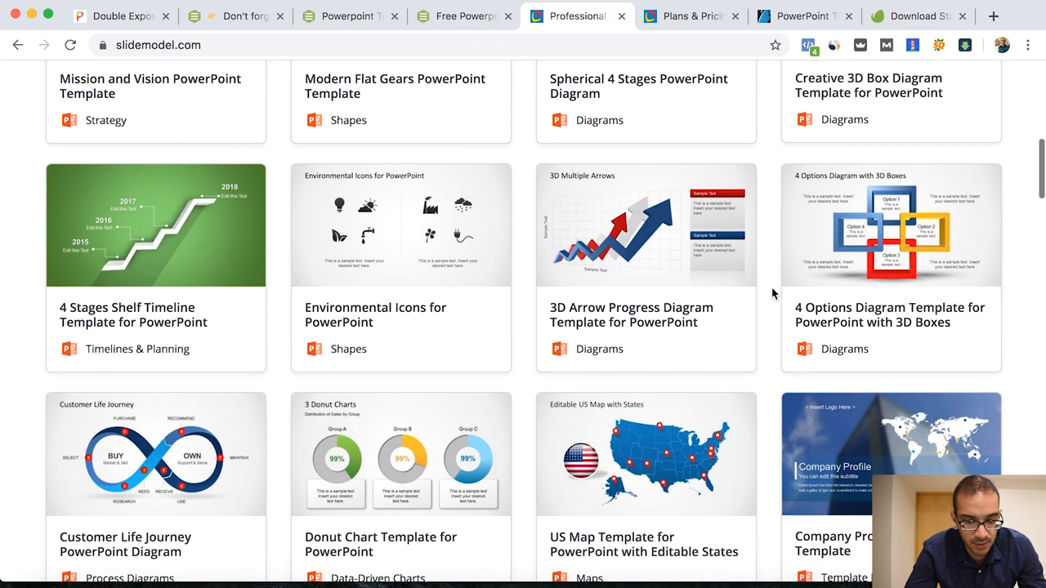
scroll(down, 3)
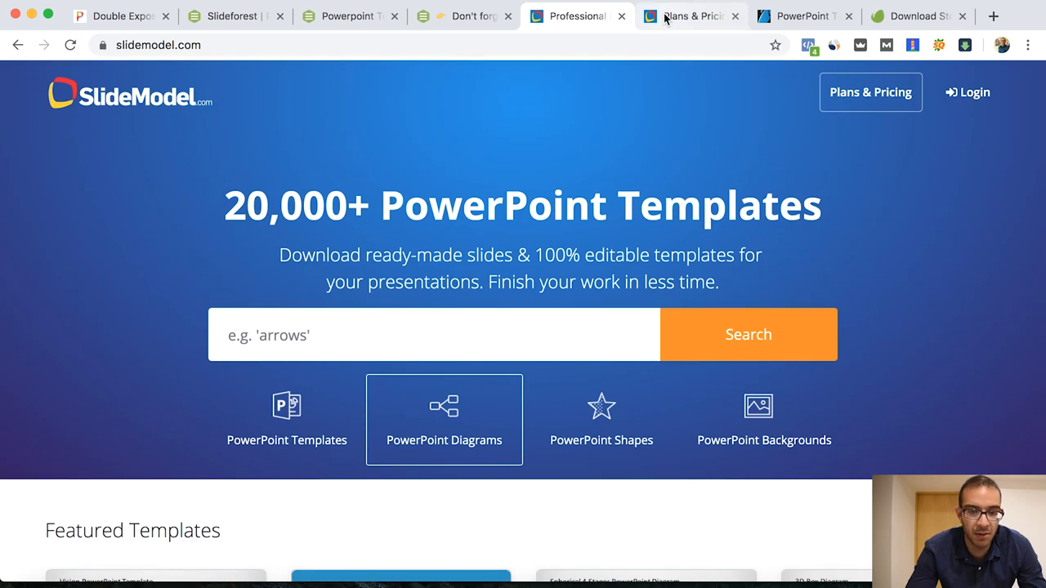
View SlideModel's four pricing tiers, from 1-Day Access $24.90 to Annual Unlimited $199.90.
click(869, 92)
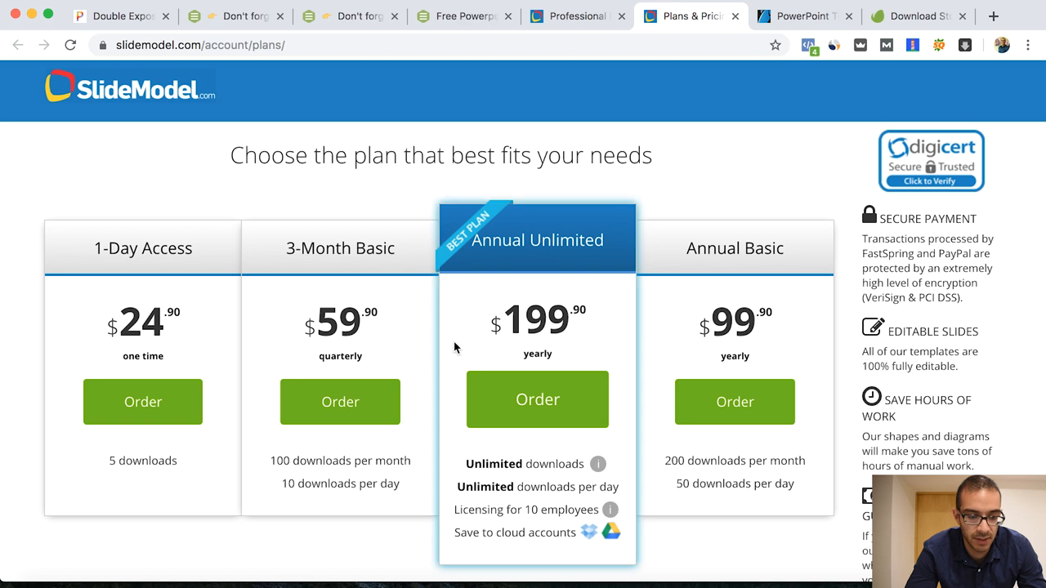
mouse_move(396, 461)
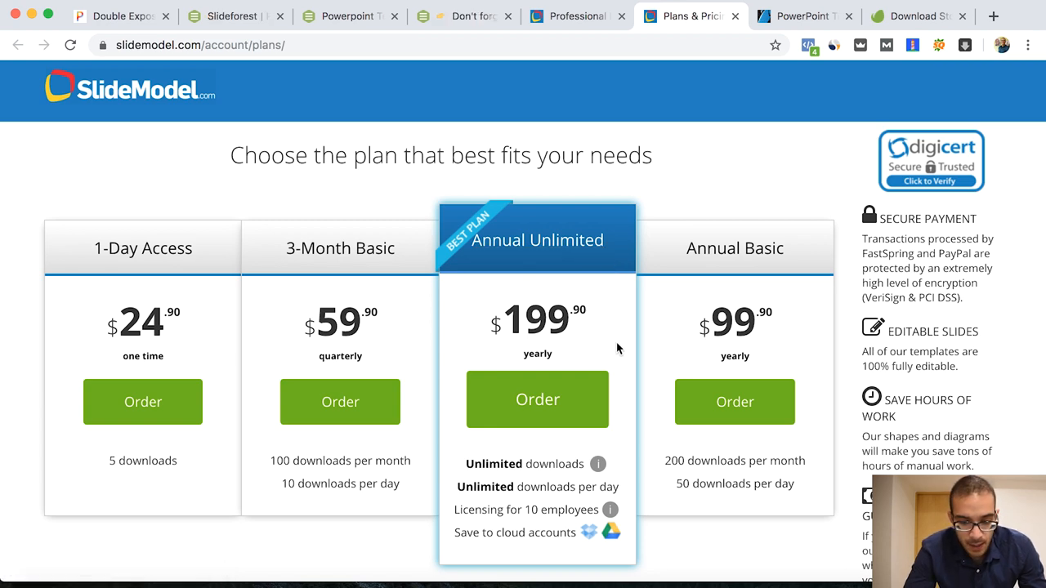
scroll(down, 3)
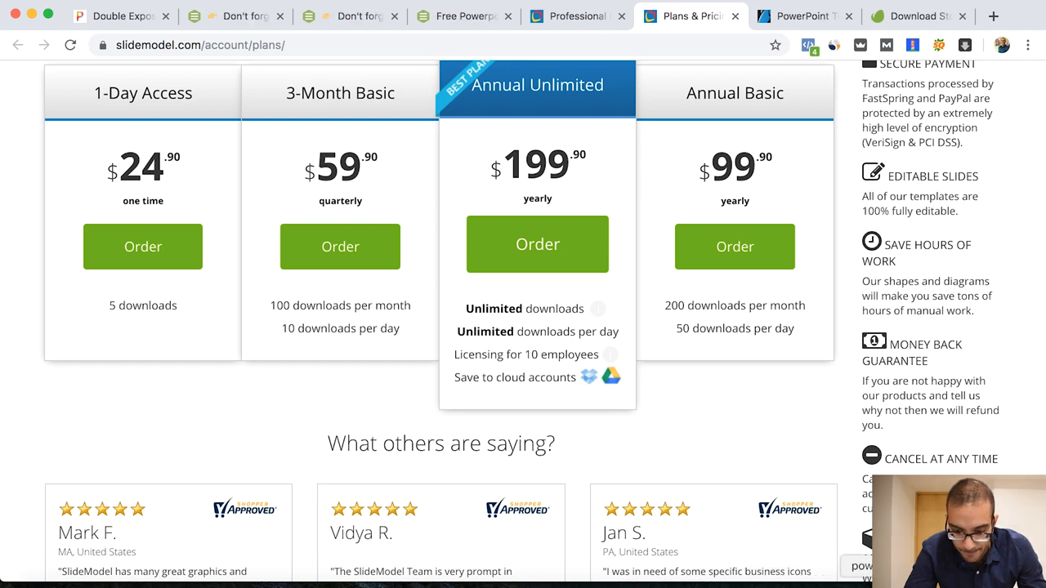
click(804, 16)
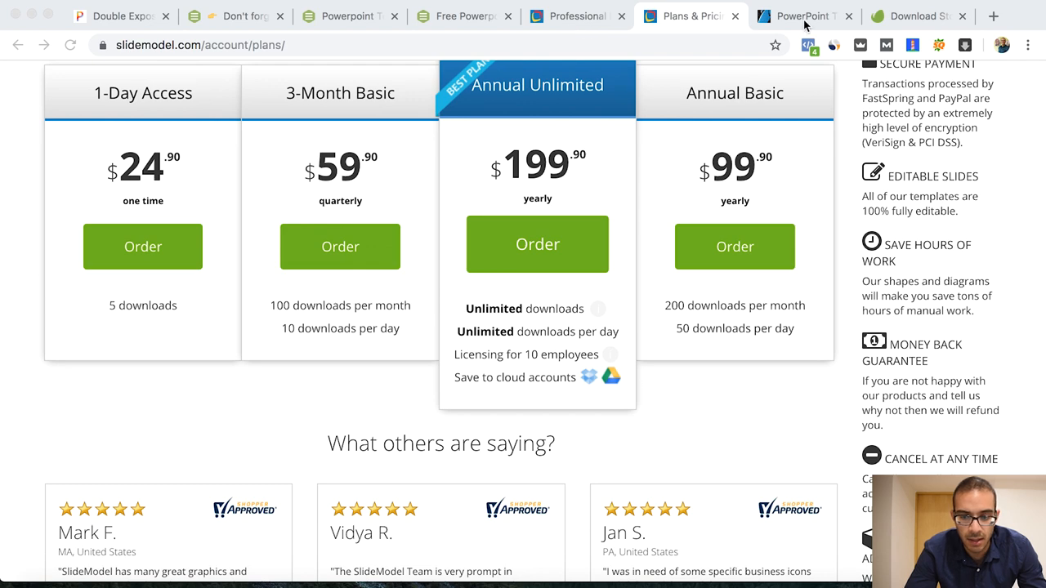
Browse GraphicRiver's best-selling PowerPoint template listings down the page.
click(804, 17)
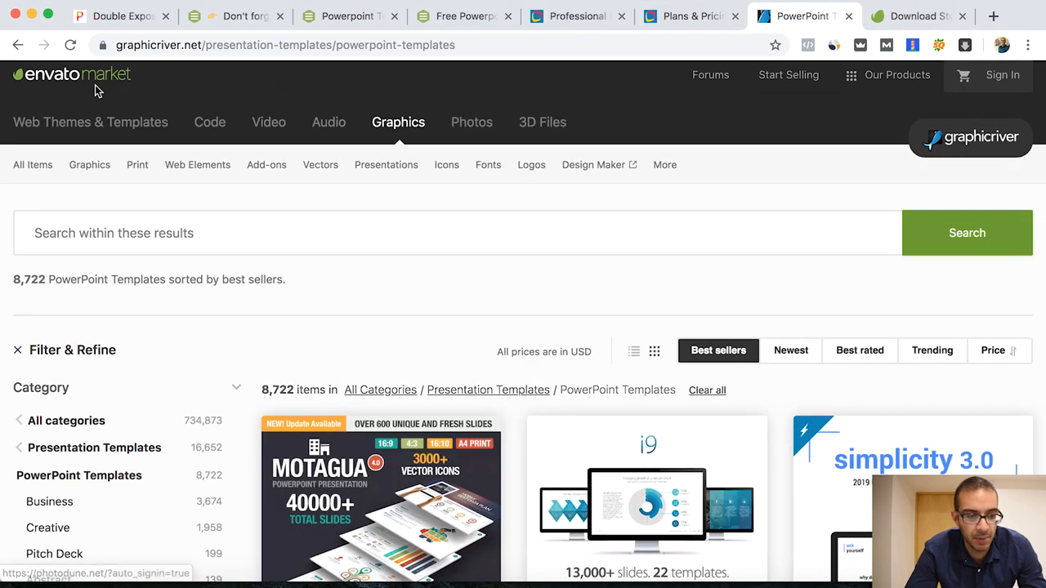
mouse_move(433, 311)
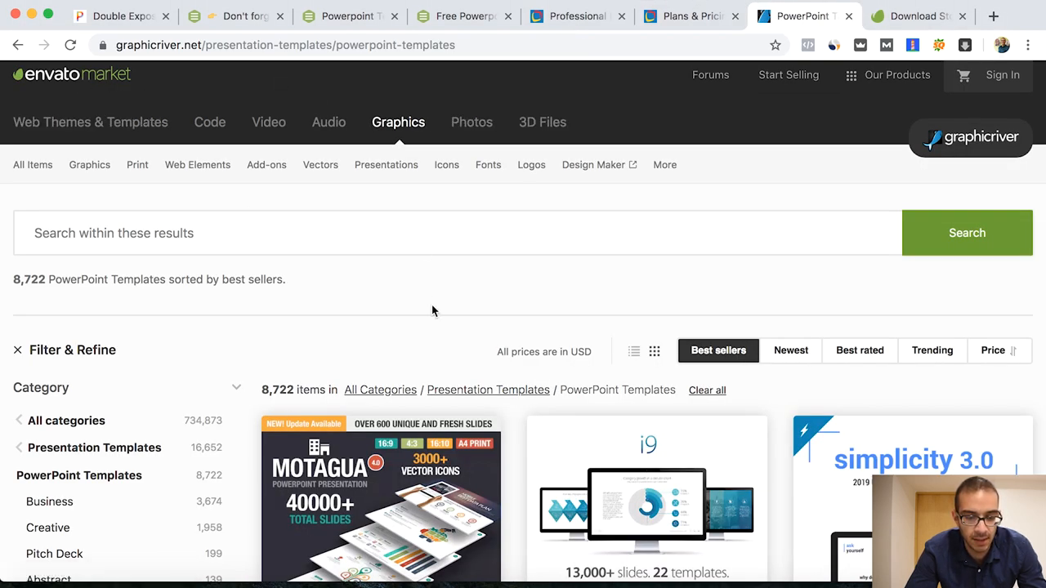
scroll(down, 3)
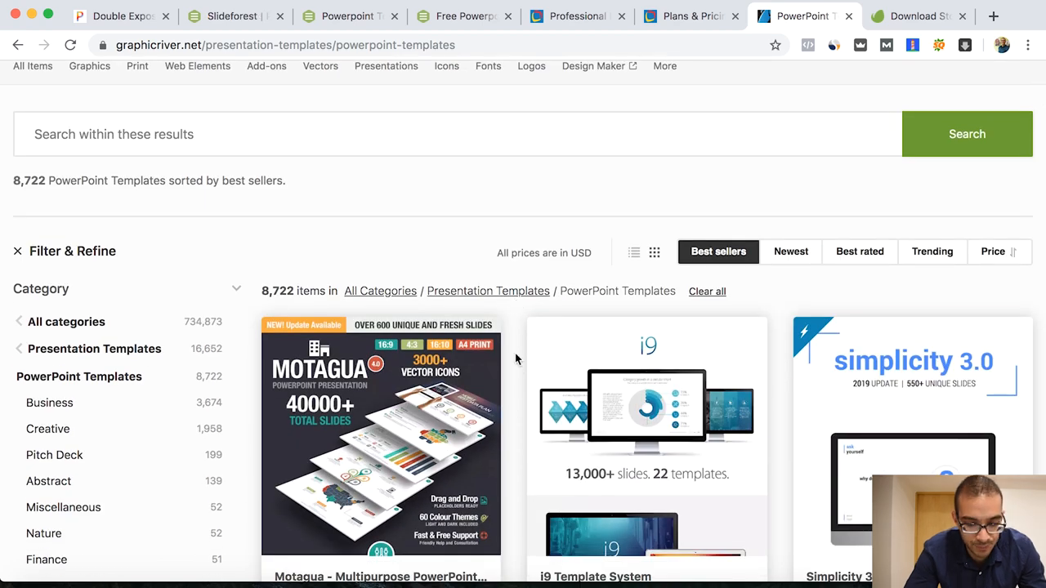
scroll(down, 3)
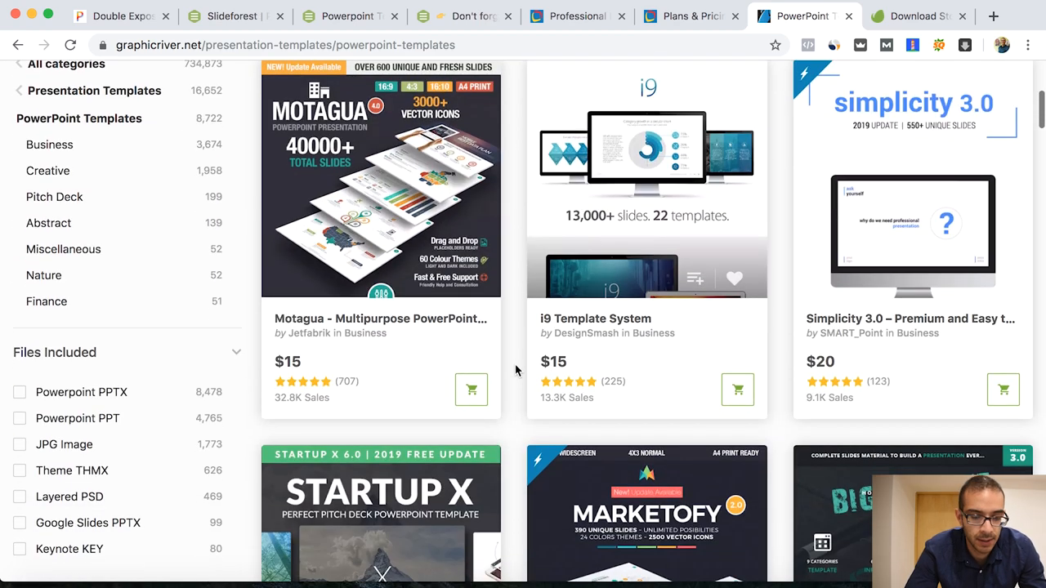
scroll(up, 3)
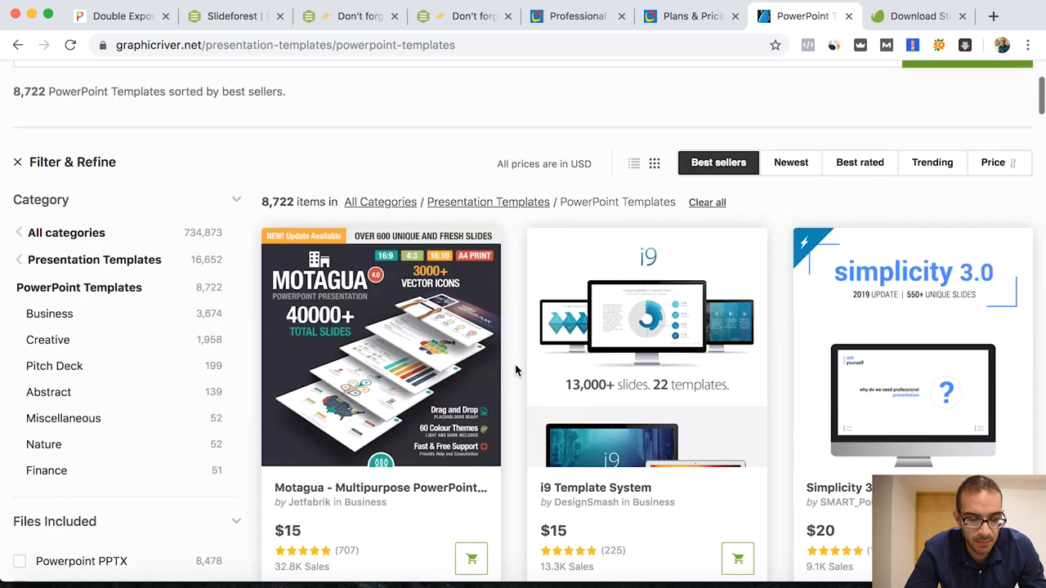
scroll(down, 3)
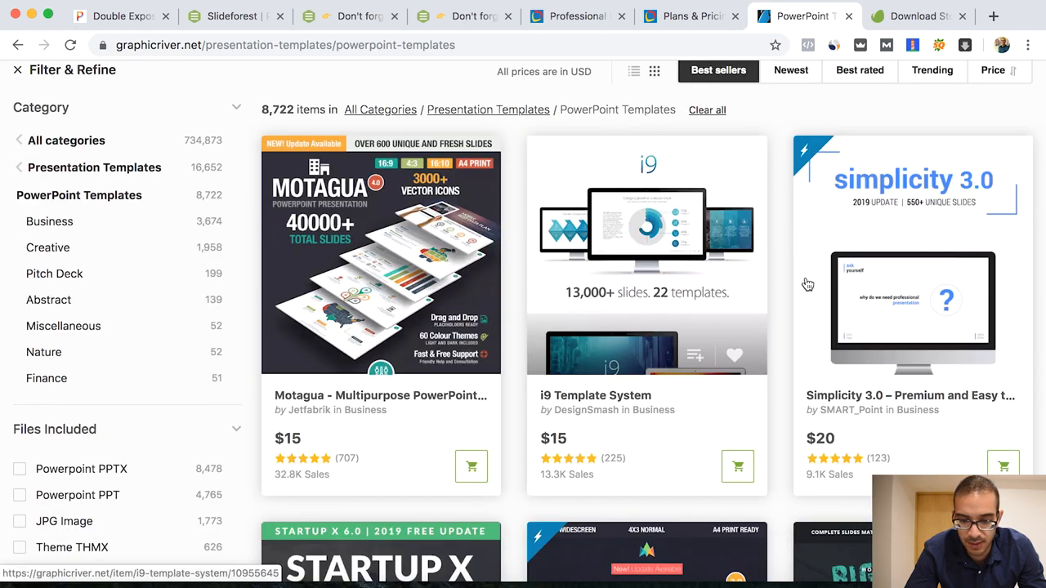
scroll(down, 3)
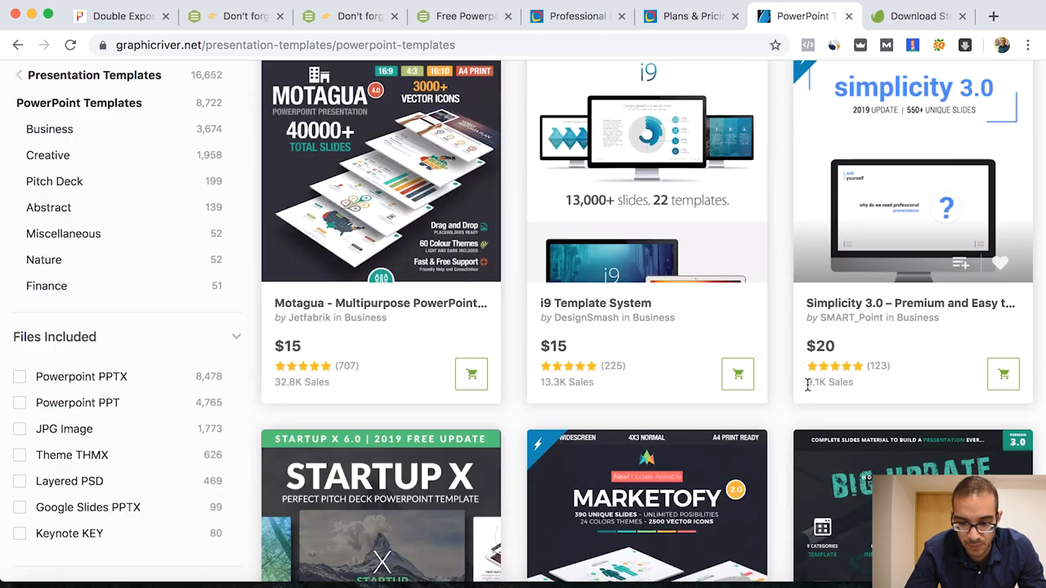
scroll(down, 3)
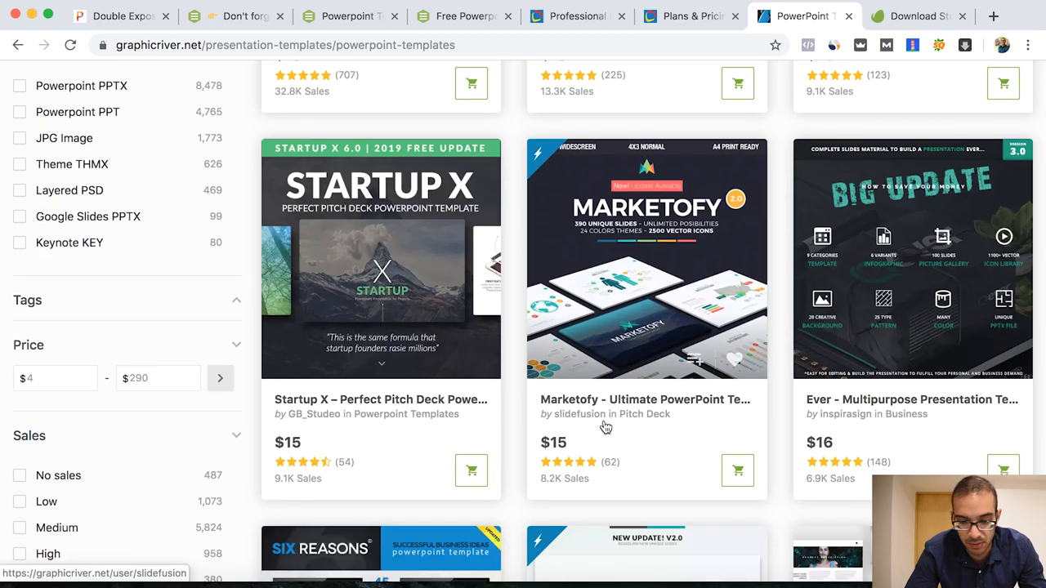
scroll(down, 3)
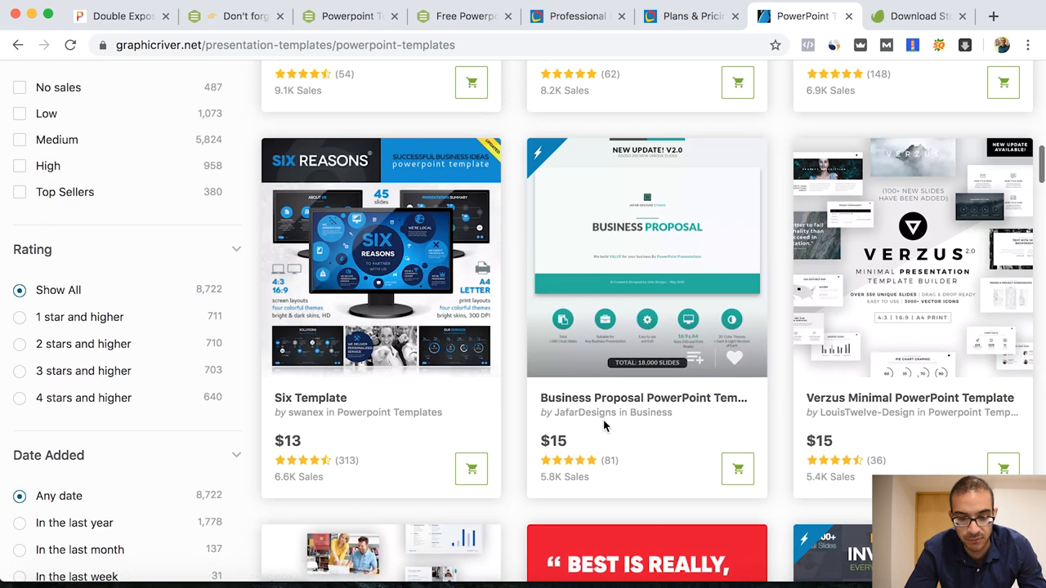
scroll(down, 3)
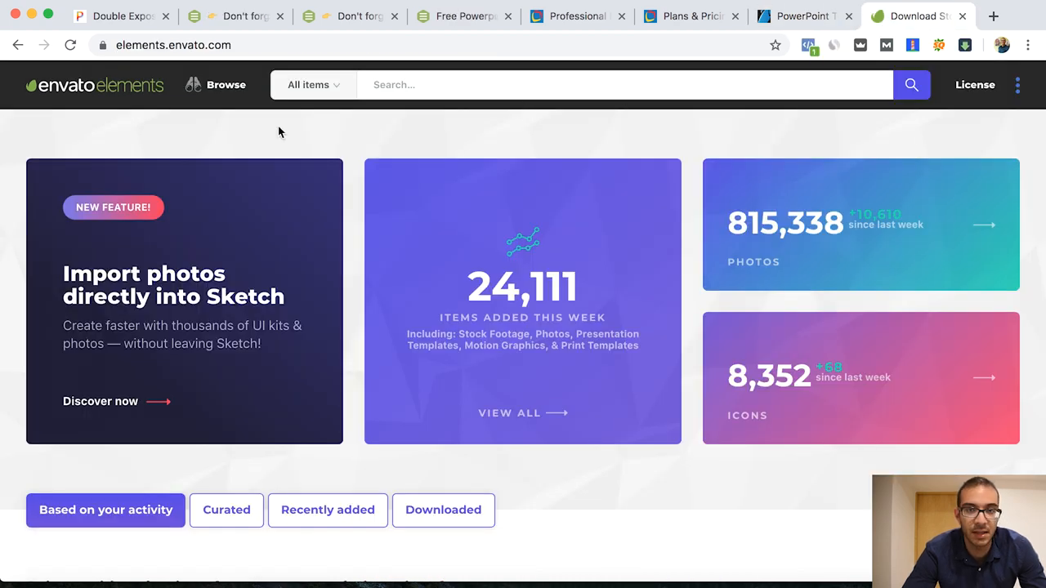
Filter Envato Elements to Presentation Templates and browse the results.
click(225, 85)
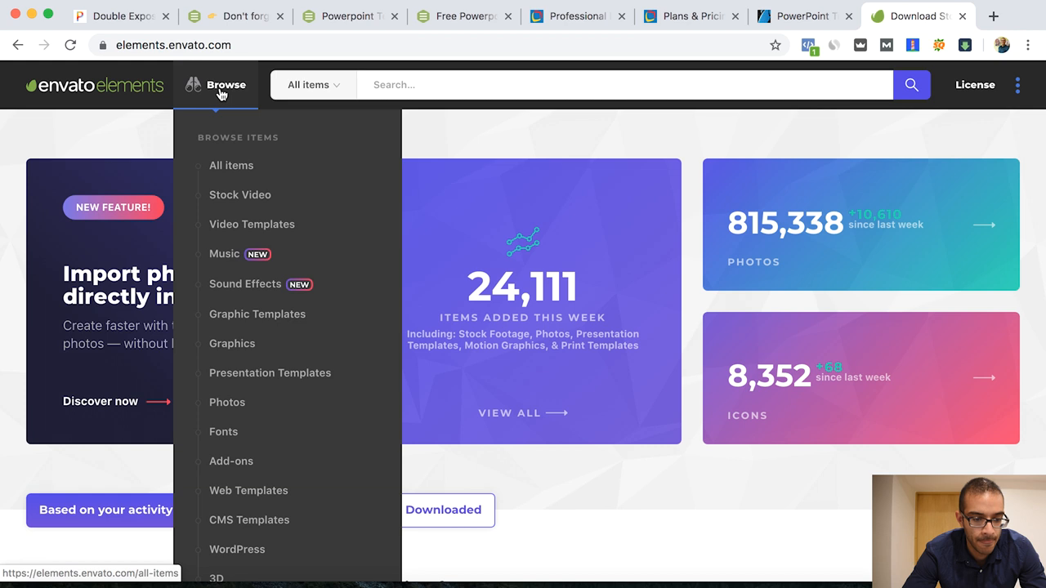
mouse_move(270, 373)
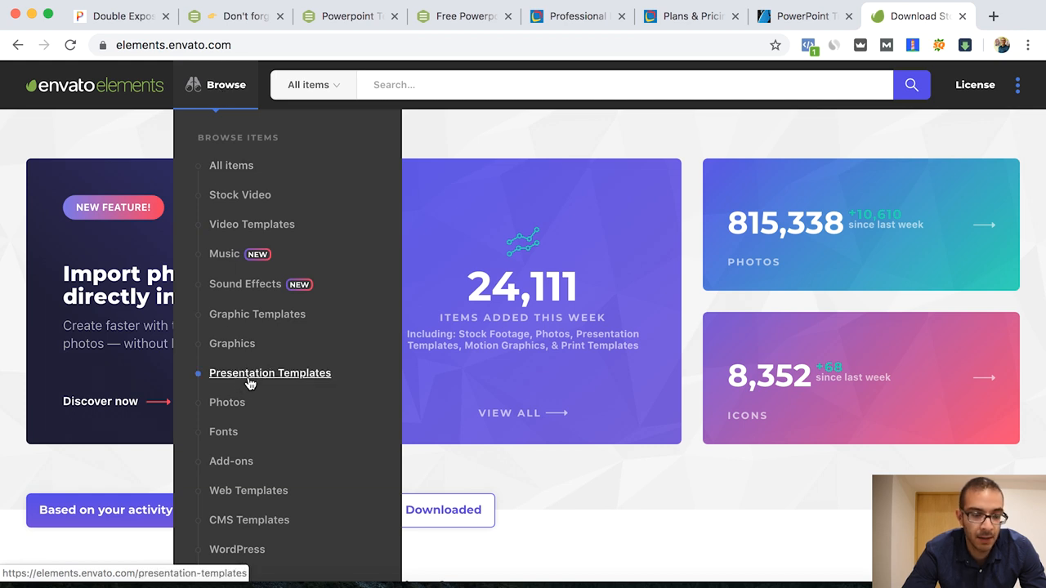
click(270, 372)
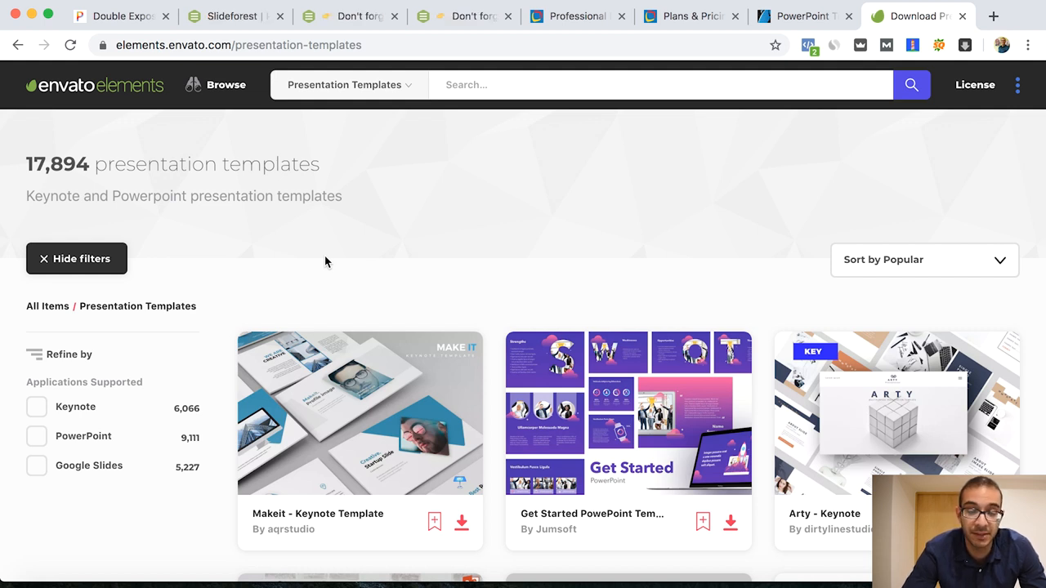
mouse_move(504, 247)
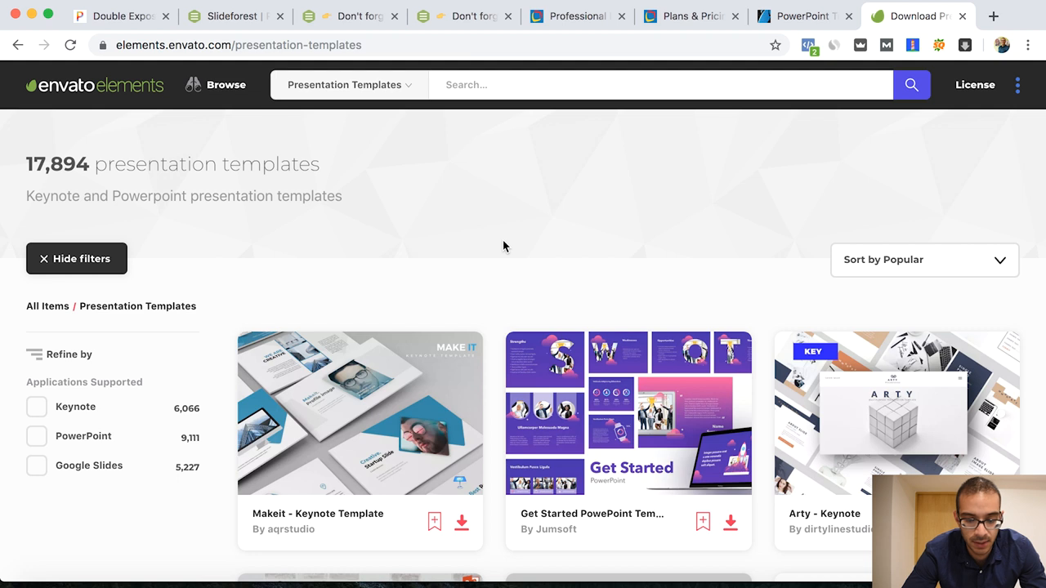
scroll(down, 3)
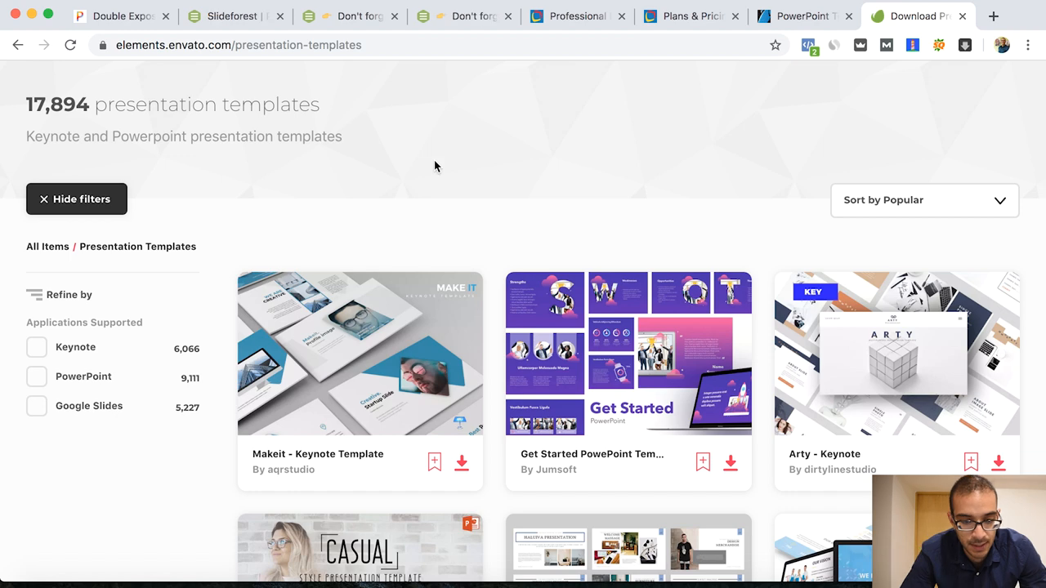
scroll(down, 3)
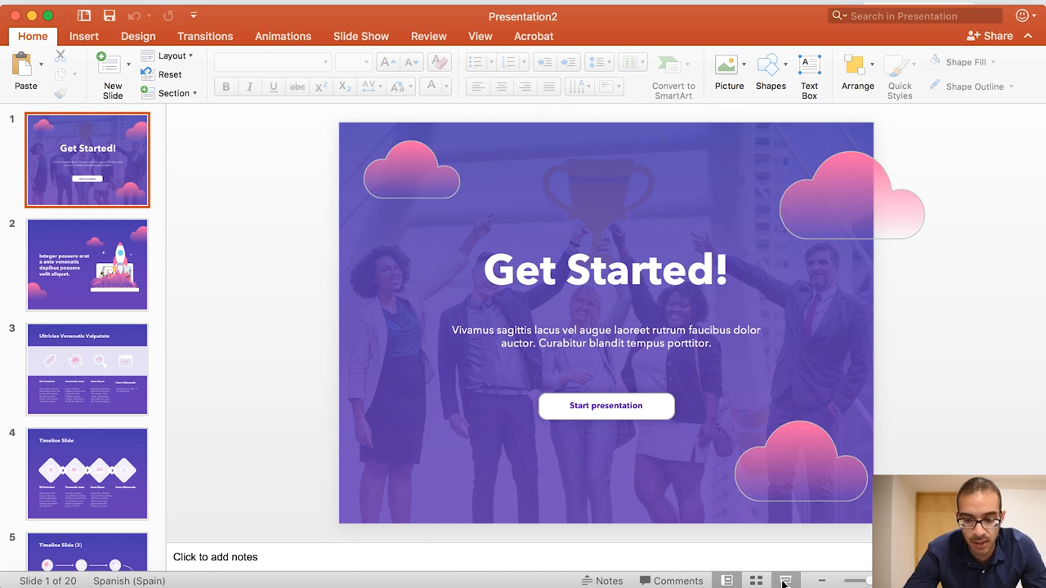
Present the Get Started template full screen and advance to the Timeline Slide.
click(785, 581)
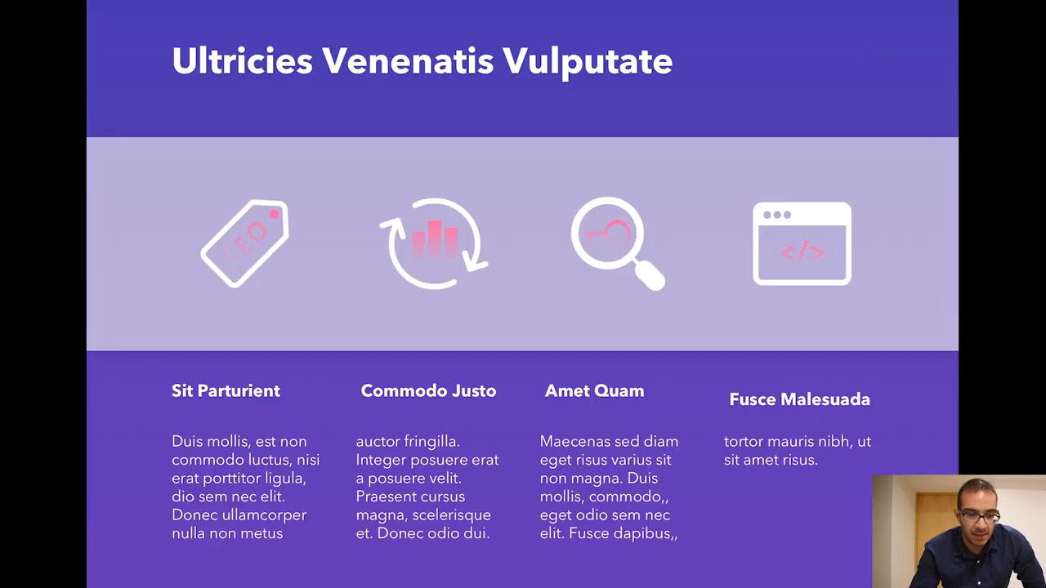
key(Right)
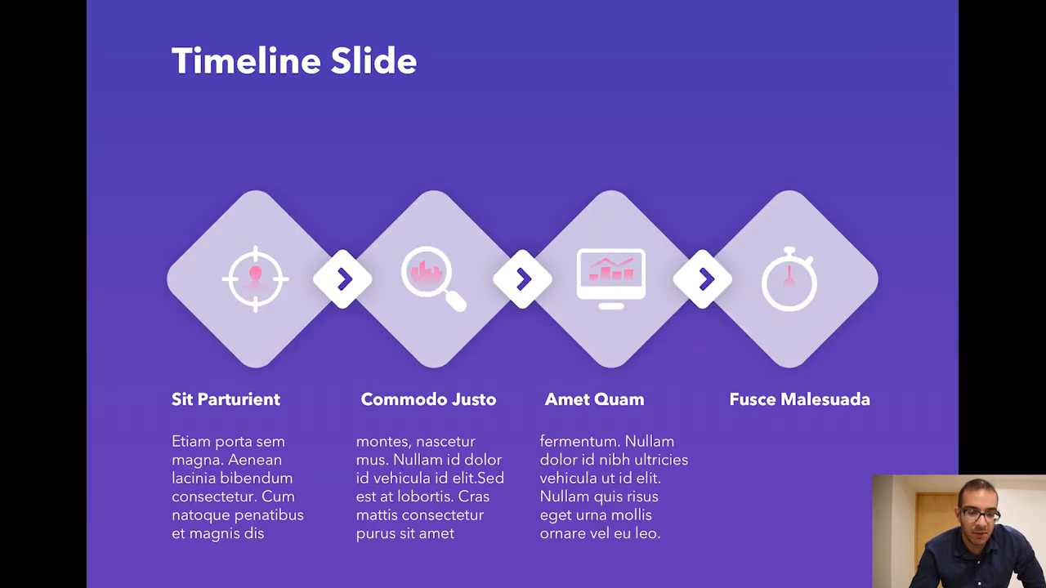